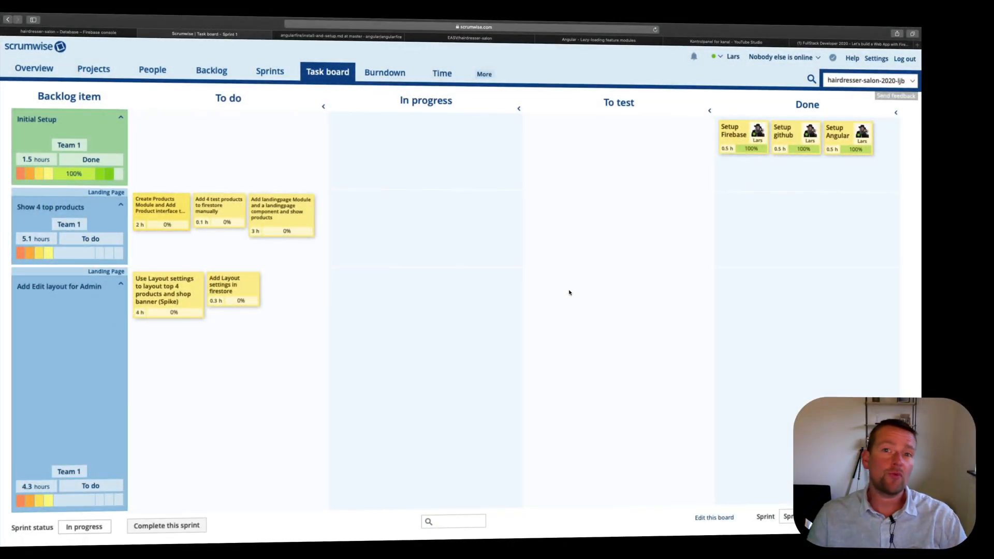
mouse_move(192, 248)
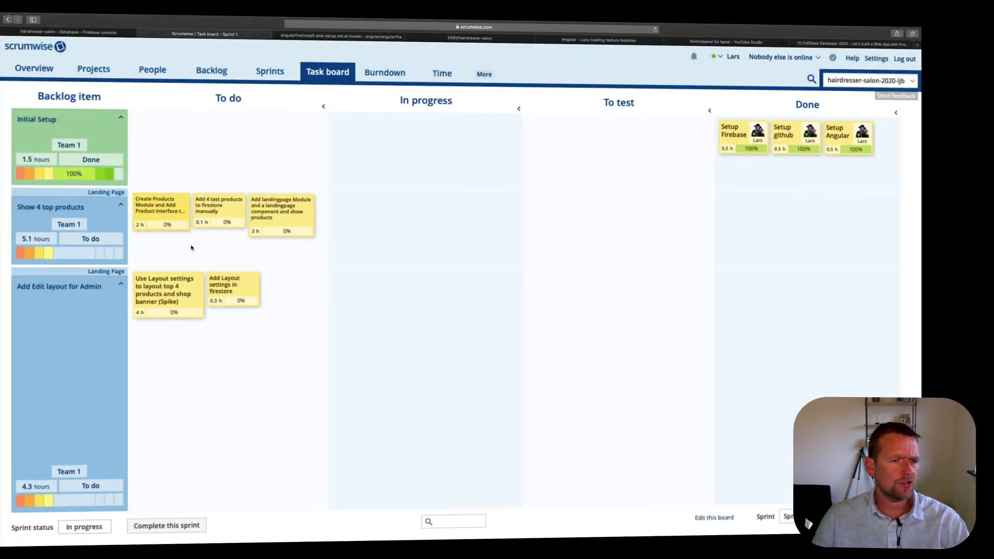
- Edit the Show 4 top products description to say Customer sees the 4 most used products
click(50, 207)
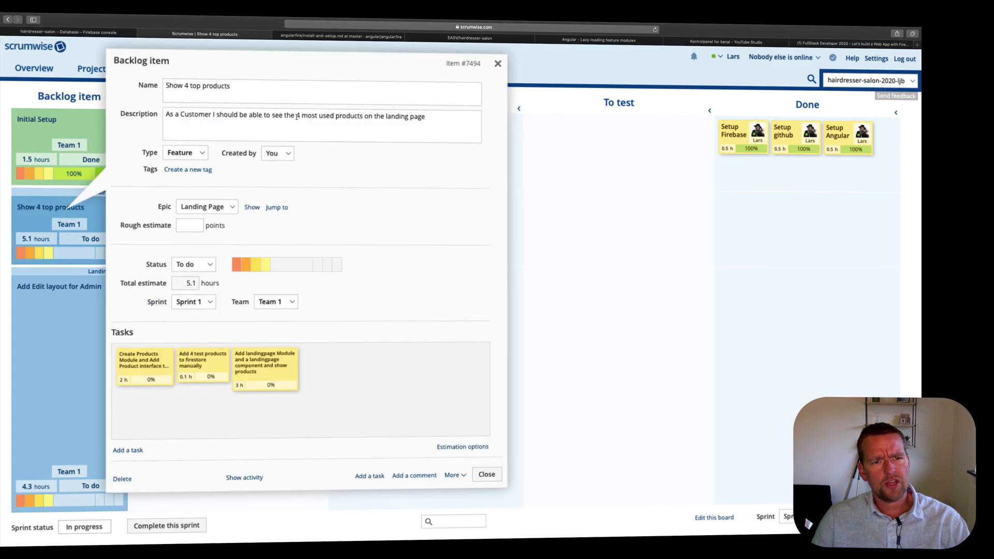
text(4)
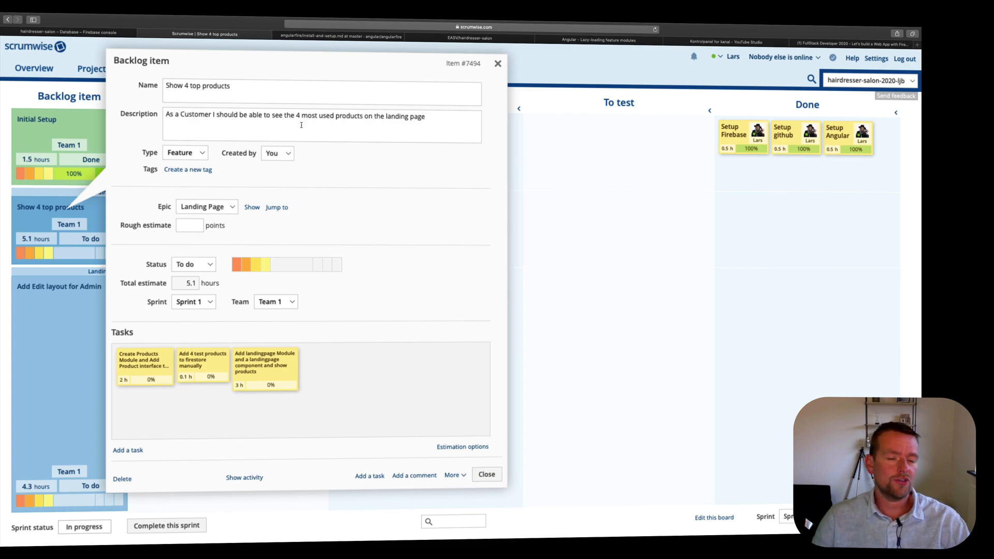
double_click(195, 114)
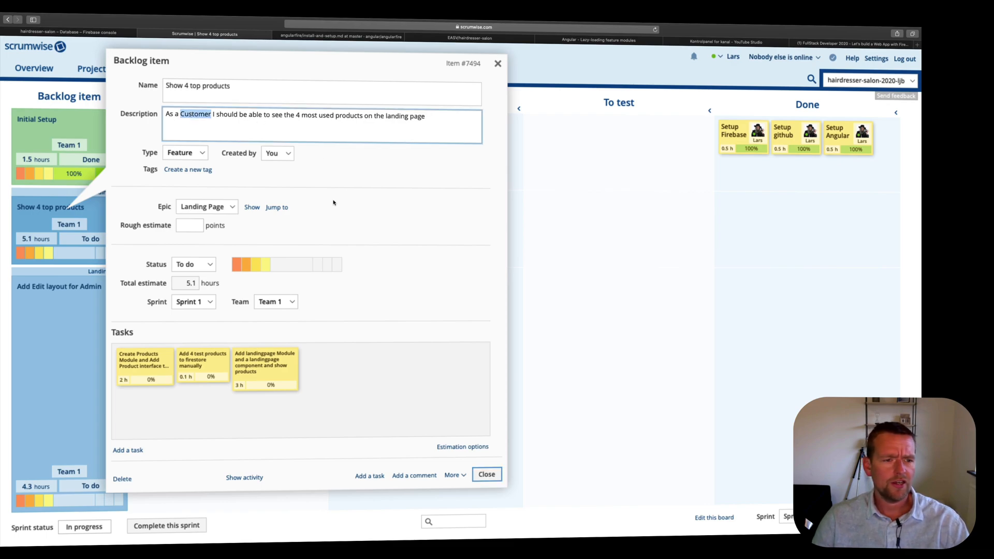
mouse_move(145, 423)
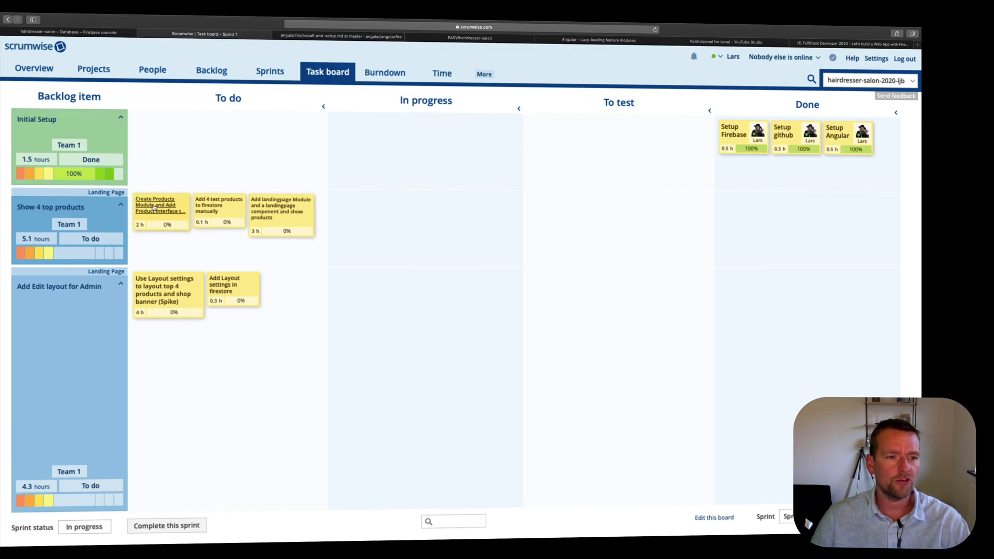
- Move the Create Products Module card into In progress and switch to angular.io
click(156, 206)
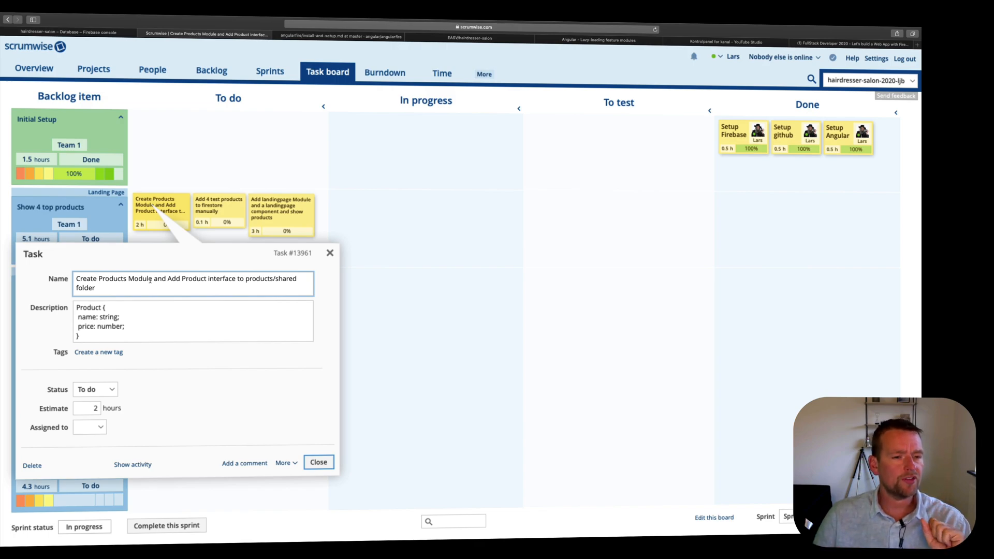
drag(165, 279, 238, 279)
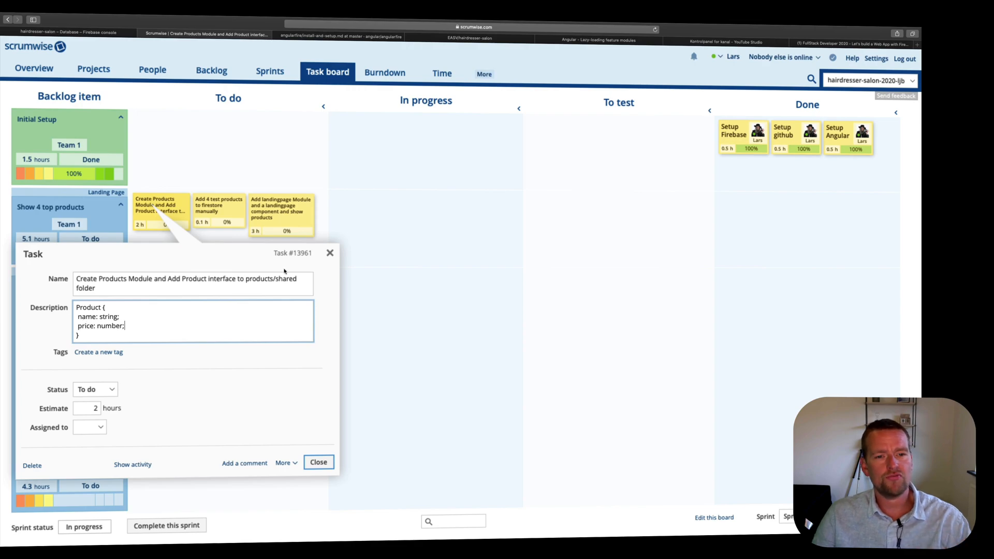
click(319, 462)
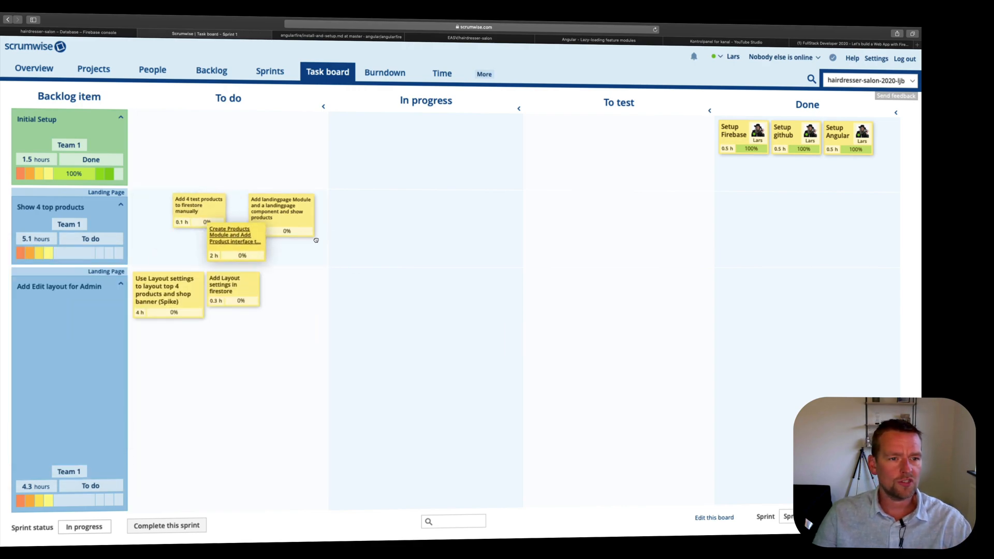
drag(235, 244, 361, 213)
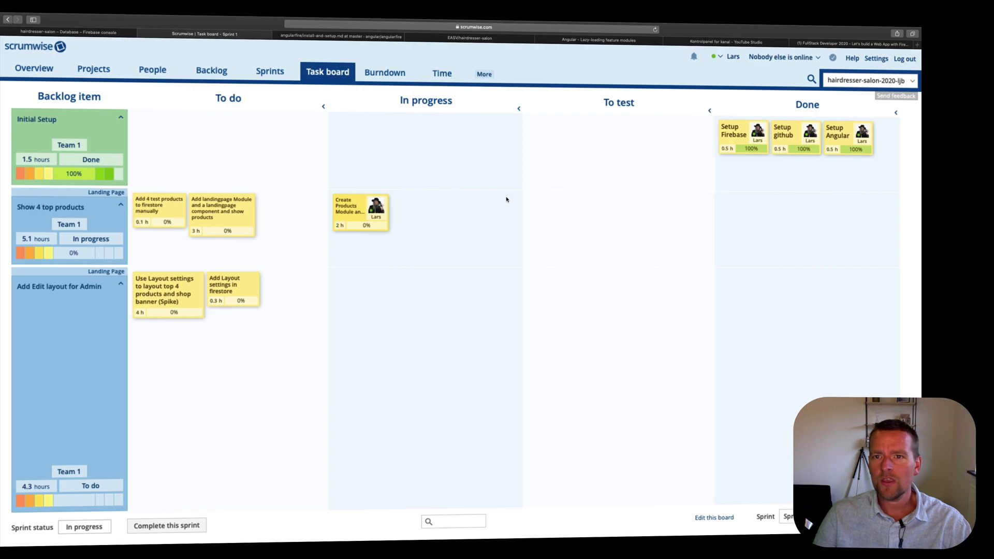
click(601, 40)
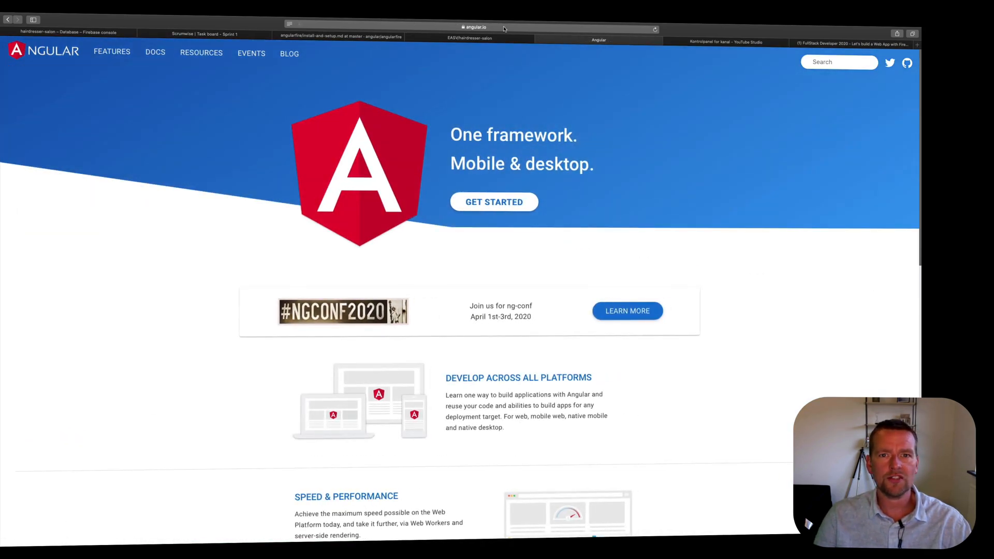
- Read the Lazy Loading Feature Modules guide down to the Set up an app section
click(181, 52)
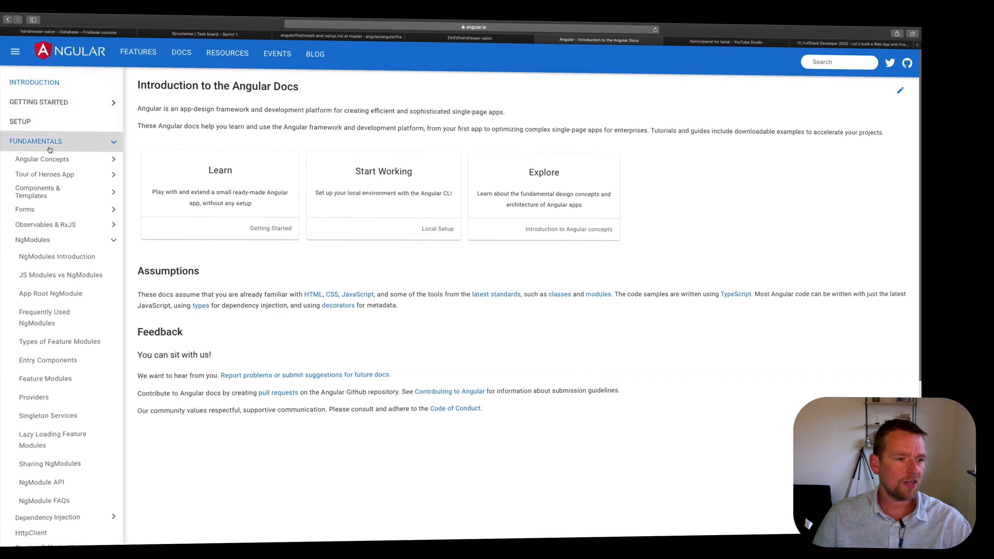
scroll(down, 3)
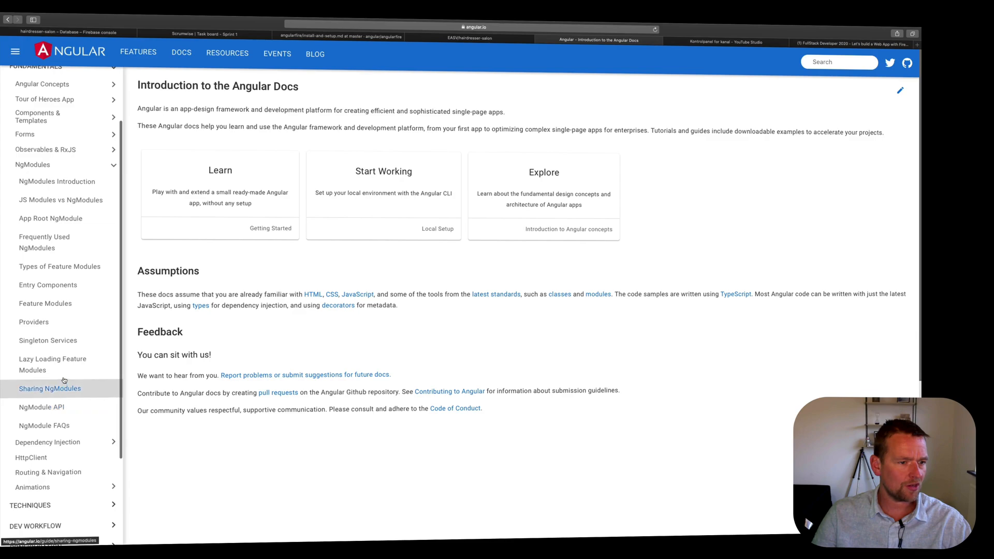
click(52, 365)
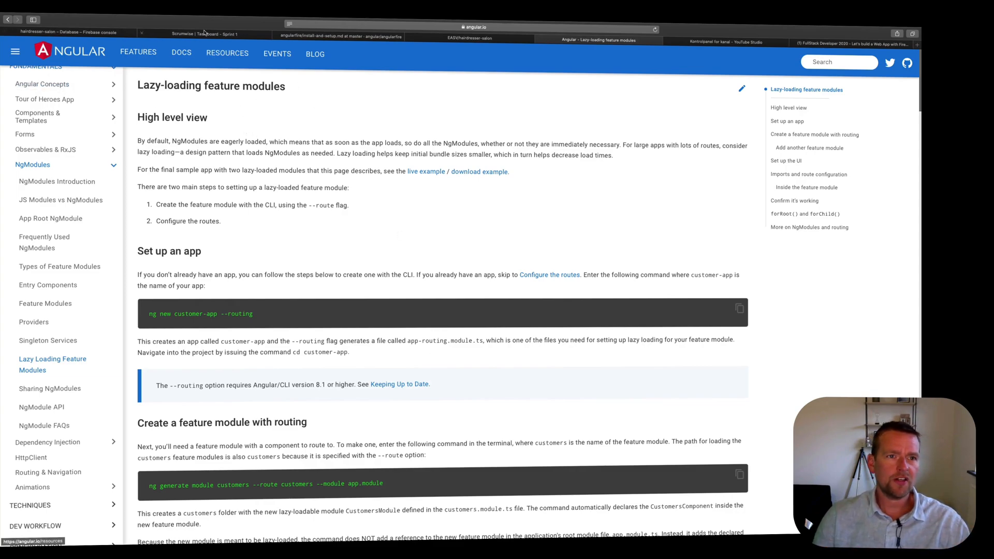
mouse_move(232, 58)
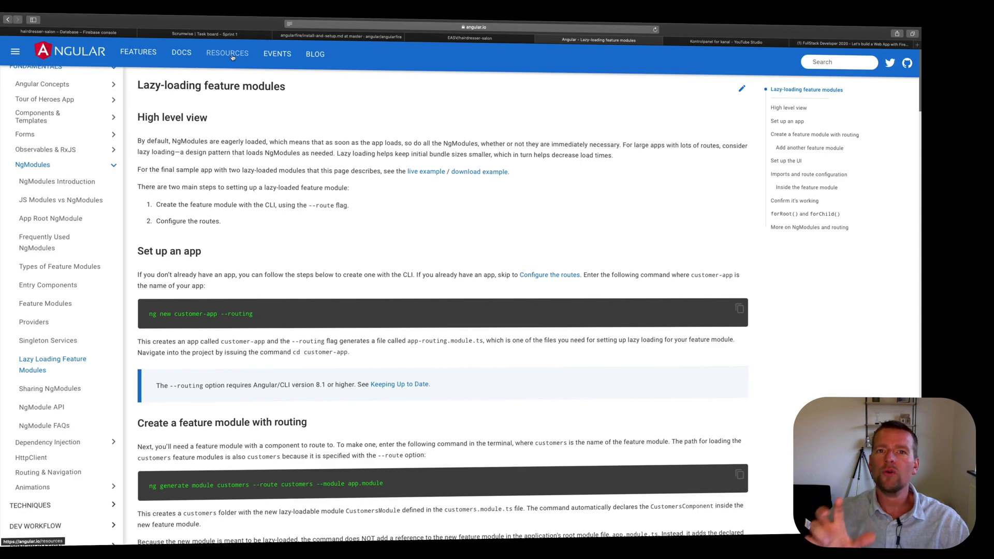
mouse_move(232, 56)
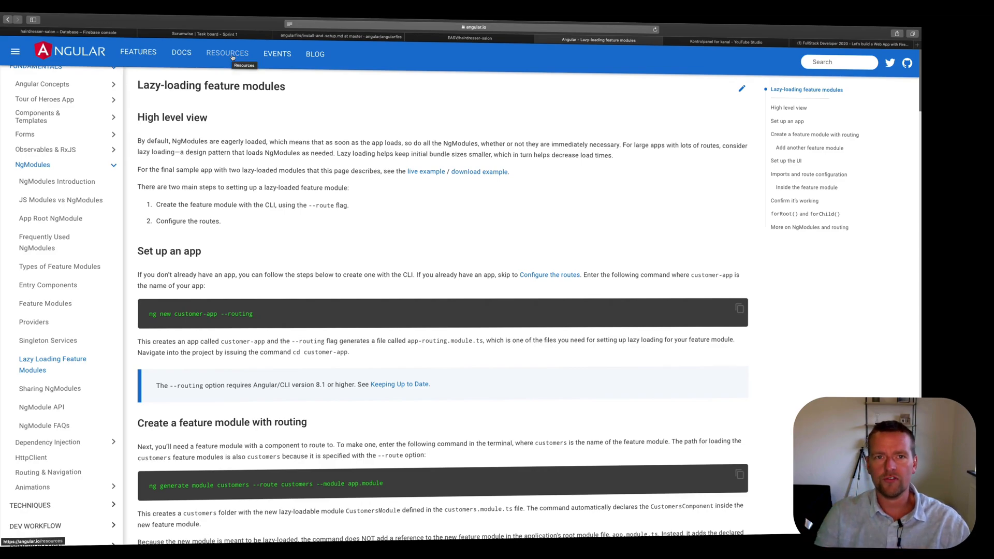
mouse_move(181, 52)
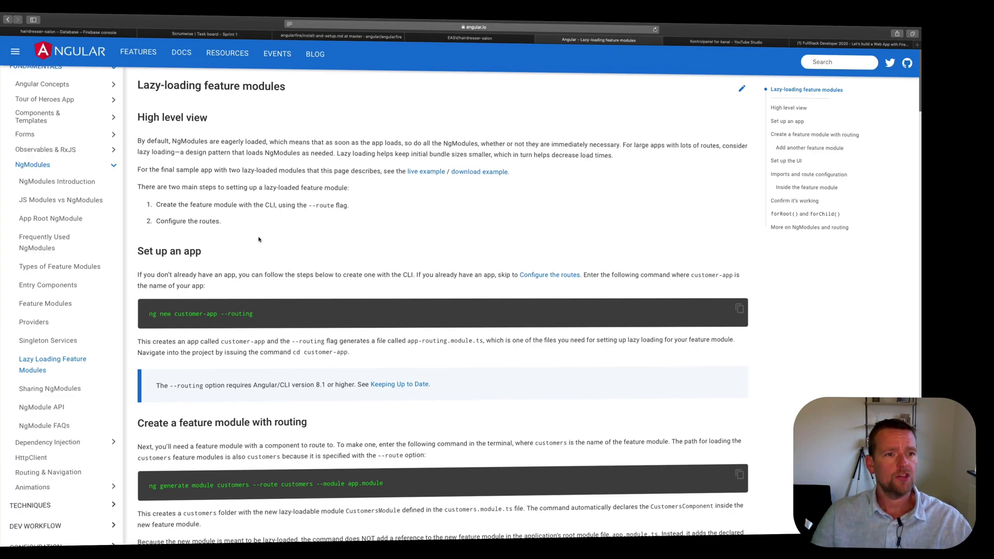
mouse_move(382, 200)
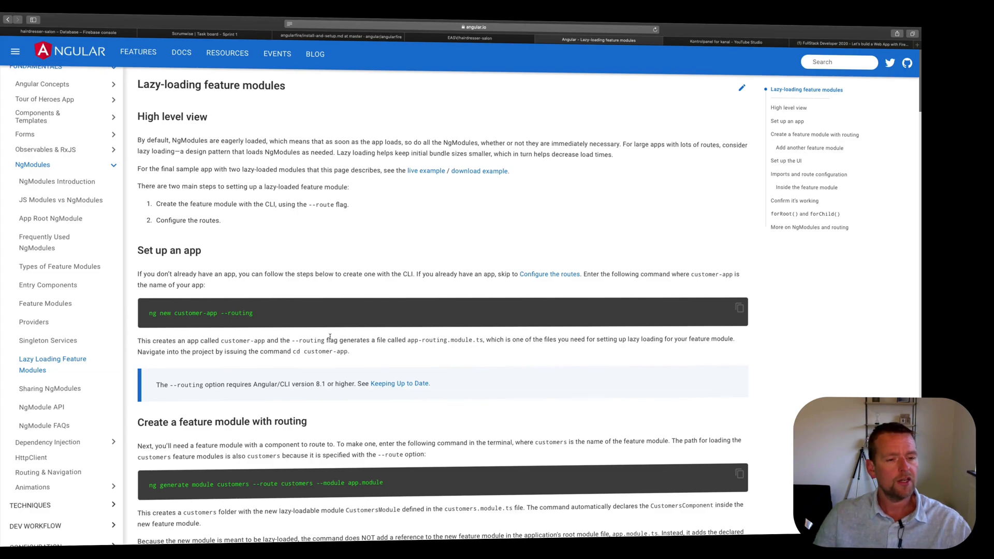
scroll(down, 3)
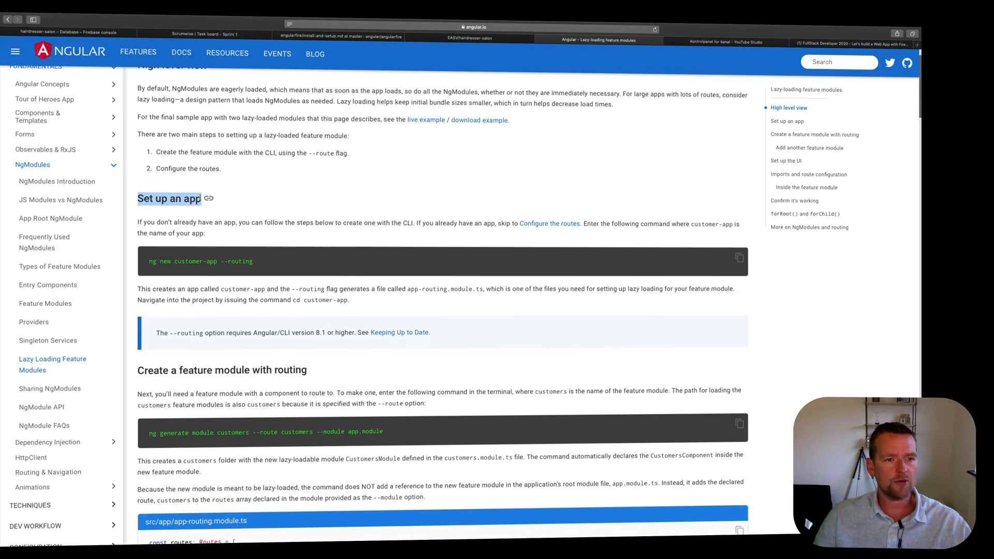
mouse_move(226, 274)
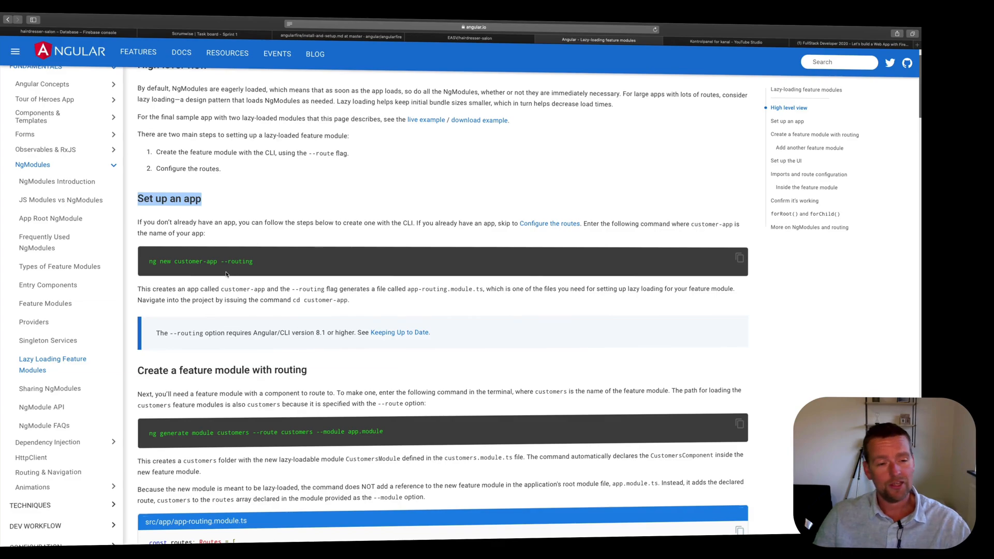
scroll(down, 3)
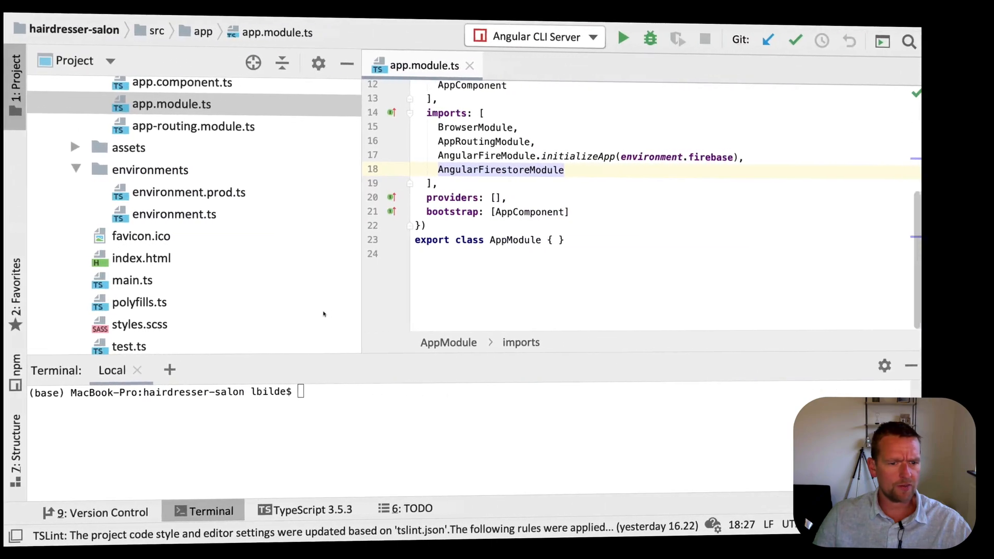
- Run 'ng generate module products --route products --module app.module' in the terminal
text(ng generate module customers --route customers --module app.module)
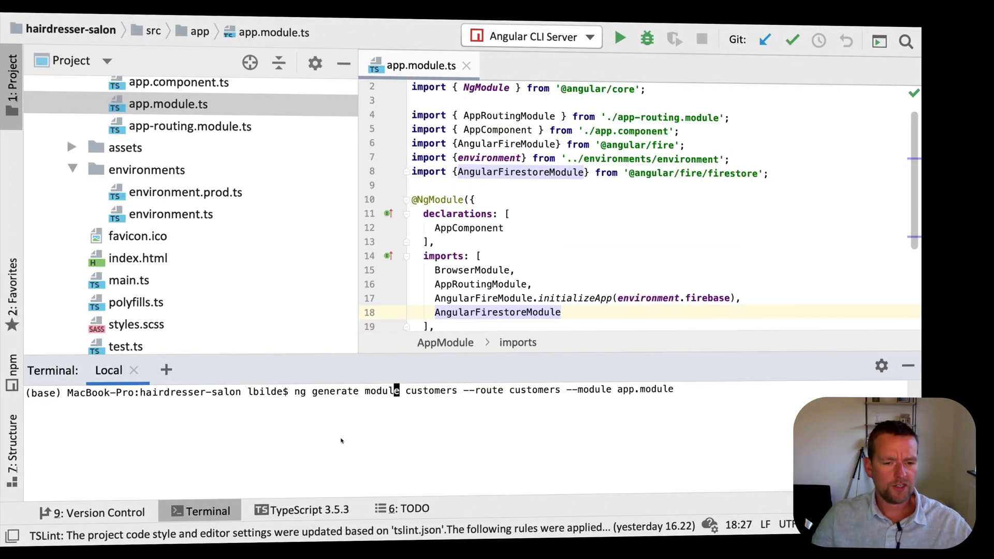
mouse_move(303, 403)
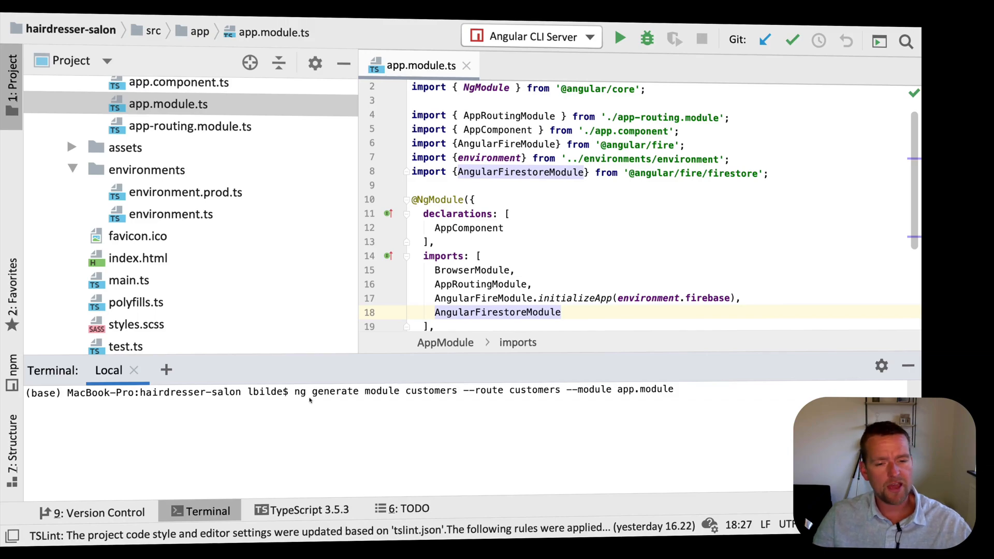
mouse_move(369, 411)
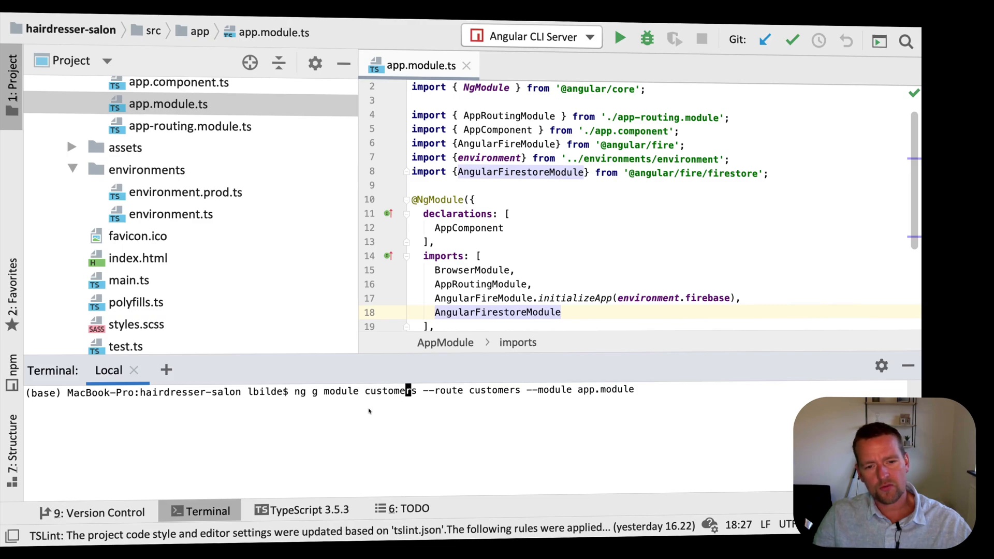
text(s)
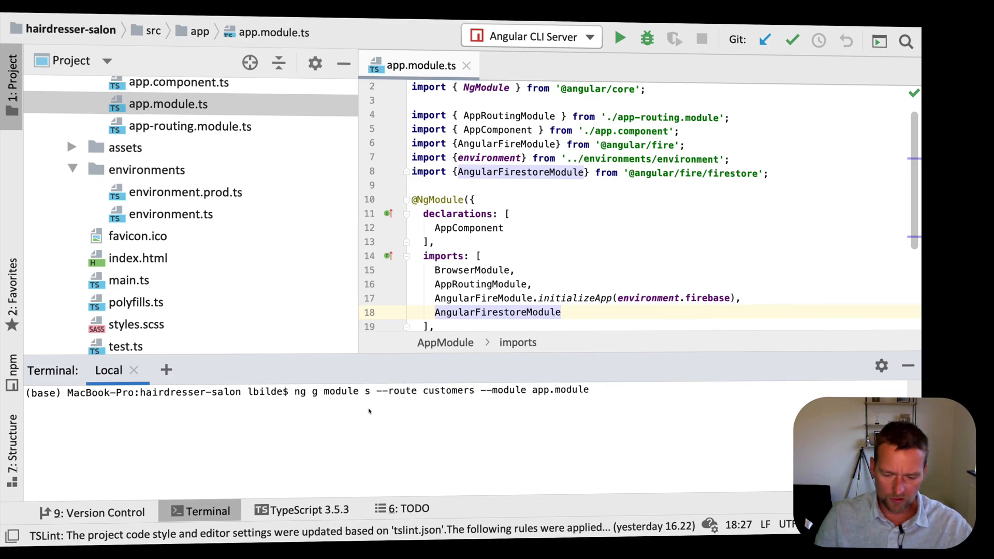
text(roducts)
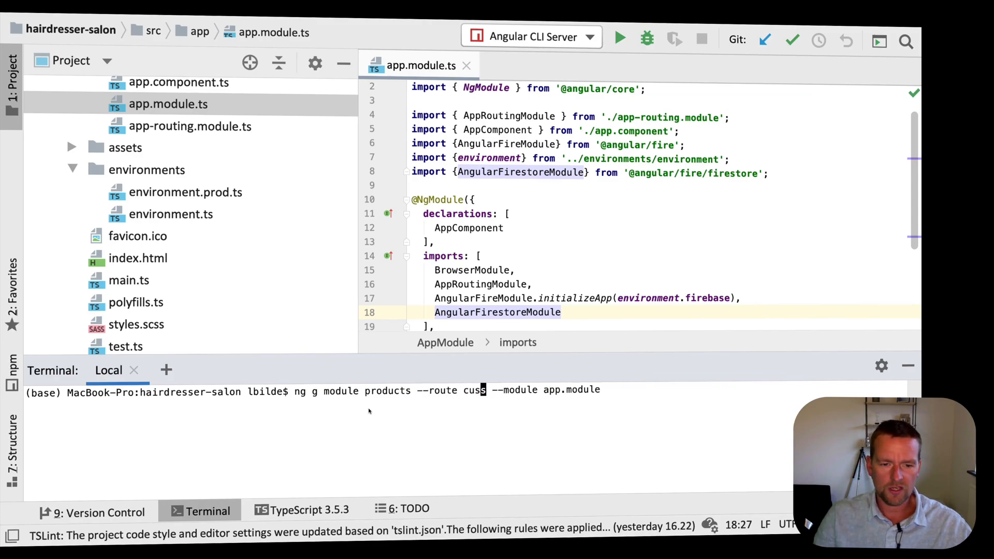
text(roducts)
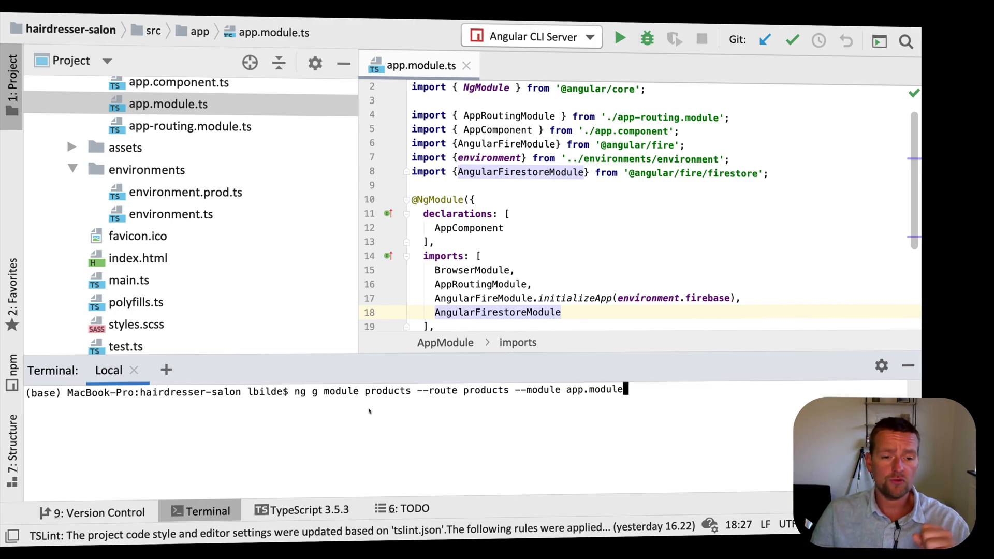
key(Enter)
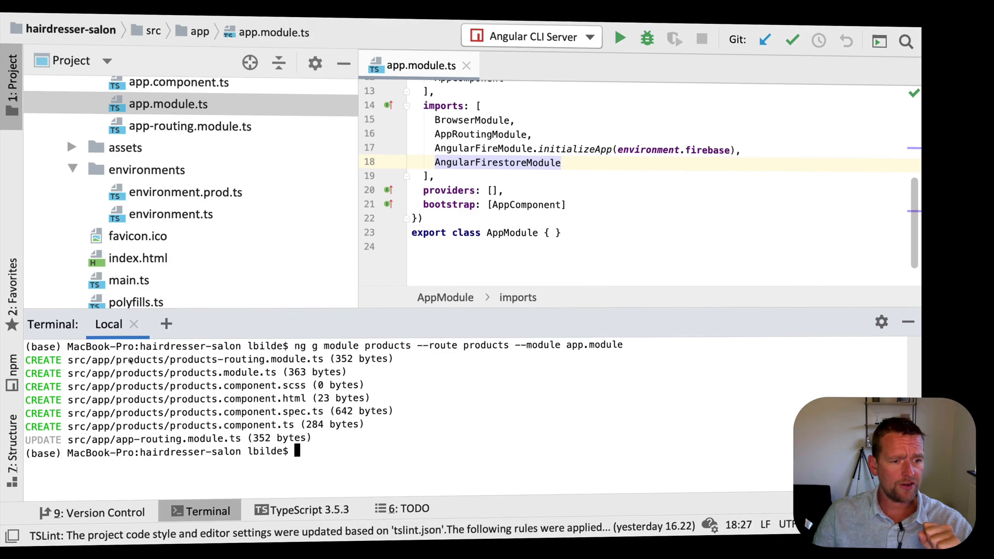
- Expand src/app and view app-routing.module.ts with the new products lazy-load route
click(119, 176)
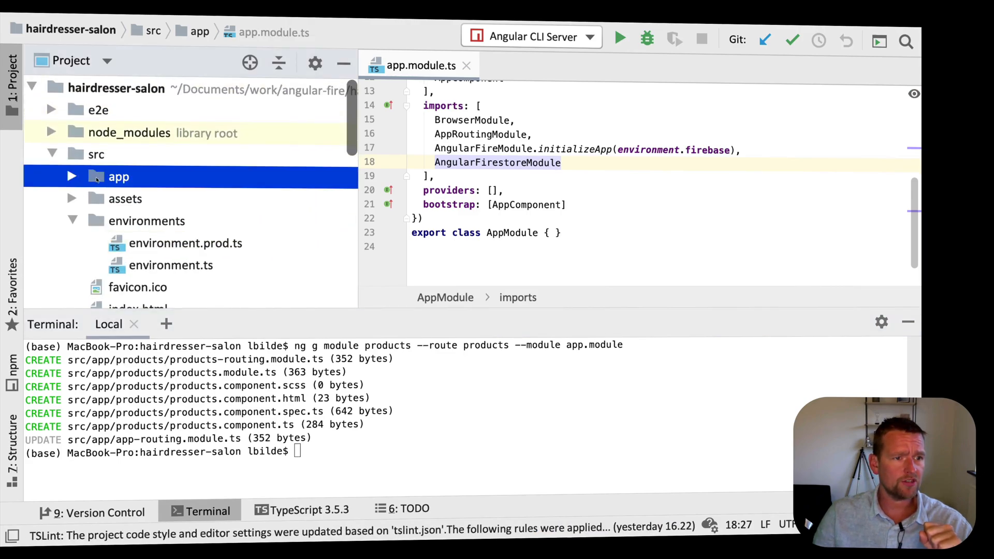
click(72, 176)
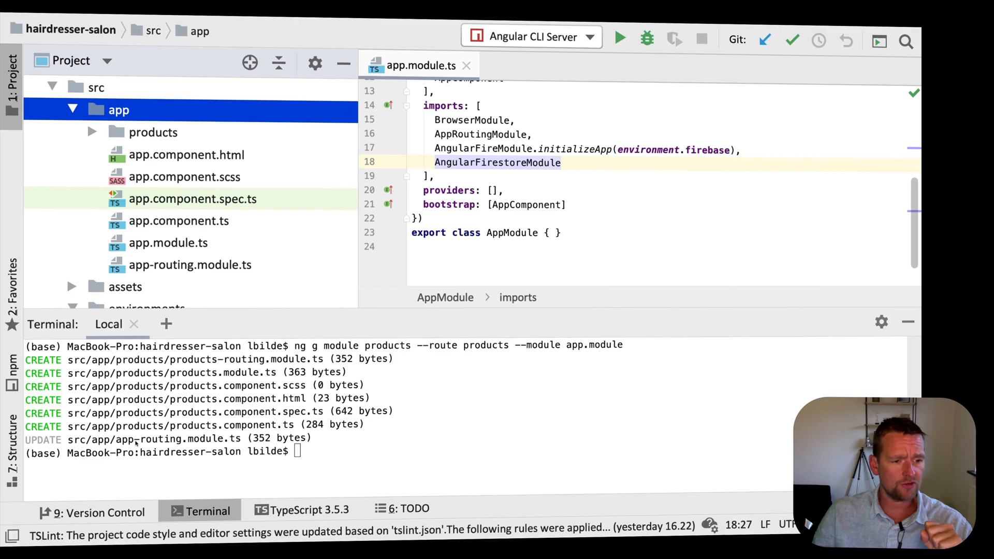
click(190, 266)
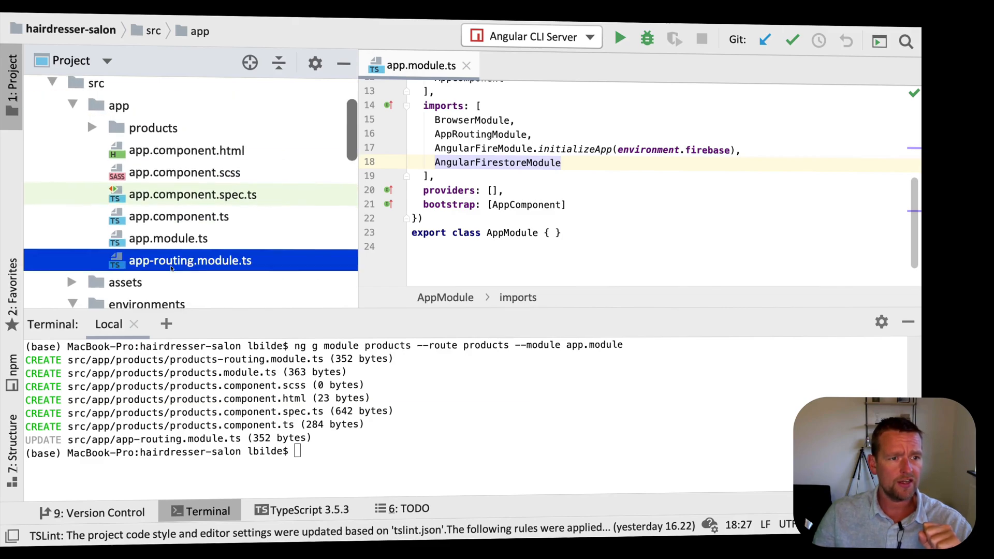
double_click(189, 261)
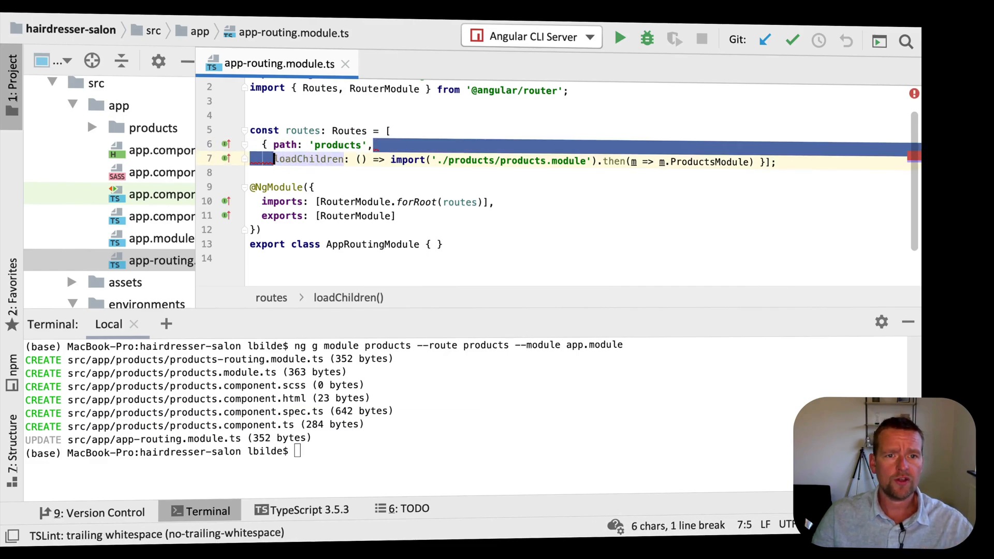
- Break the loadChildren route before .then and bring up products.module.ts from the products folder
double_click(337, 128)
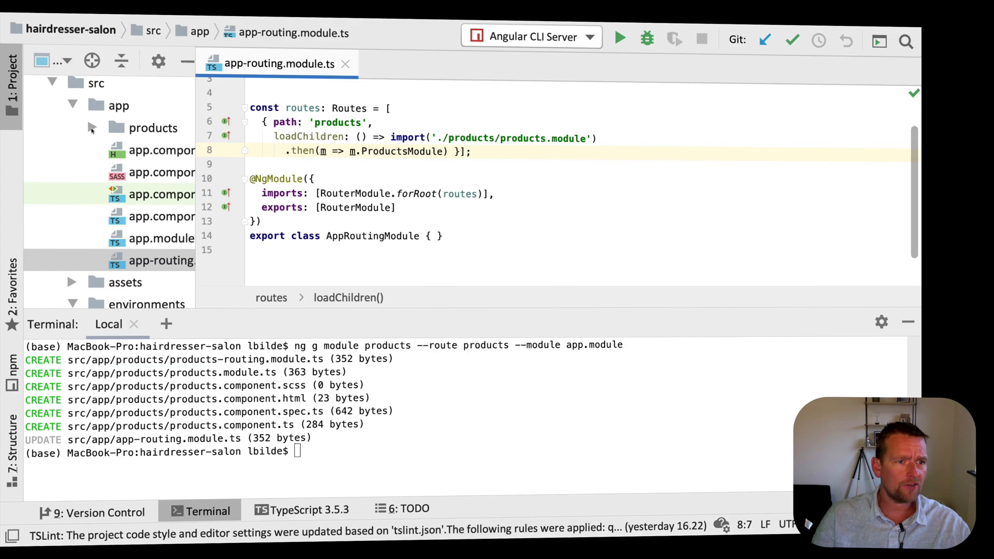
click(91, 129)
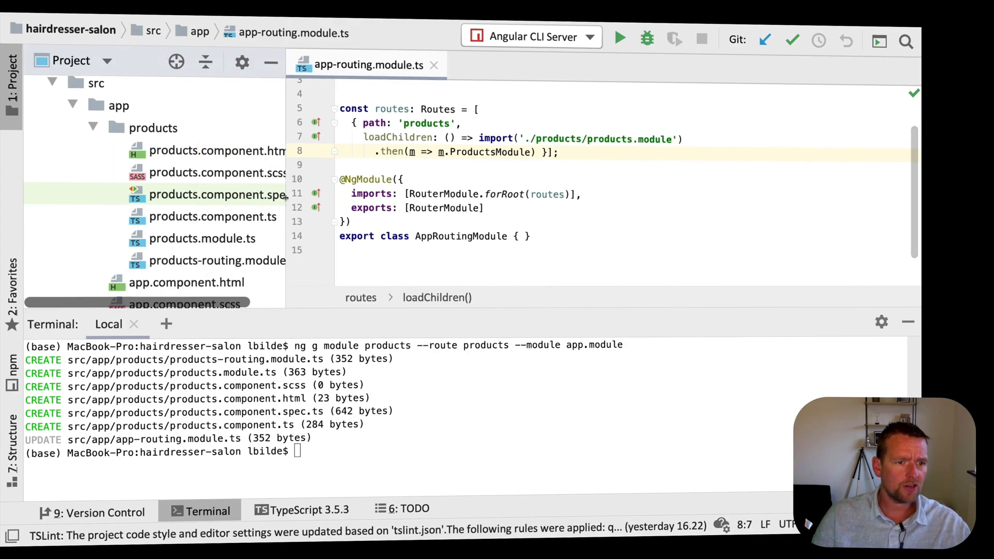
click(200, 238)
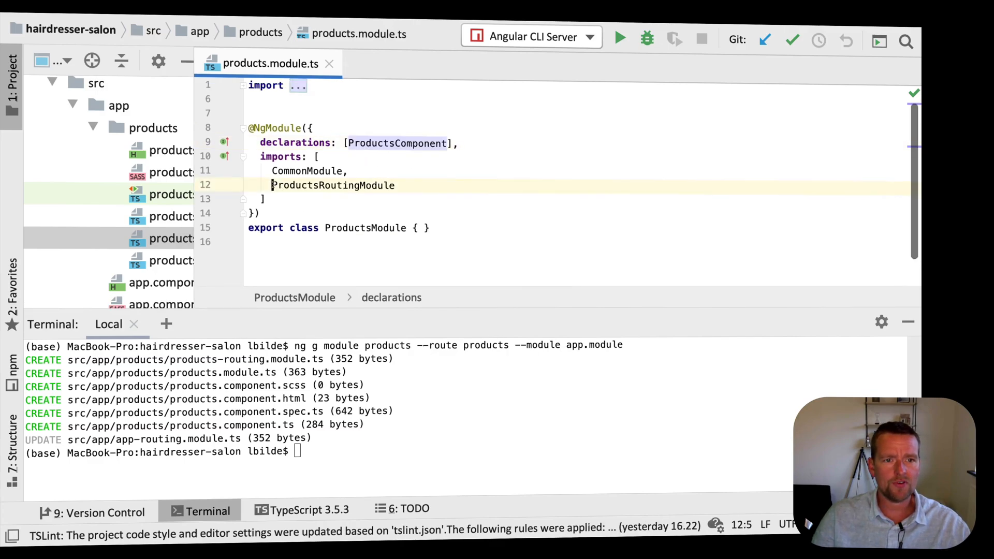
- View products-routing.module.ts with its empty-path route to ProductsComponent
double_click(332, 186)
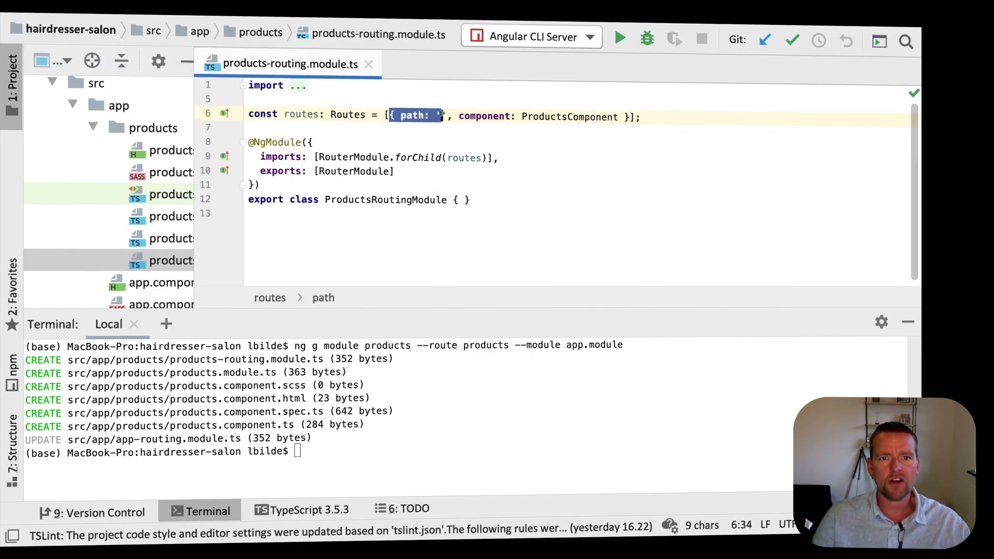
mouse_move(564, 117)
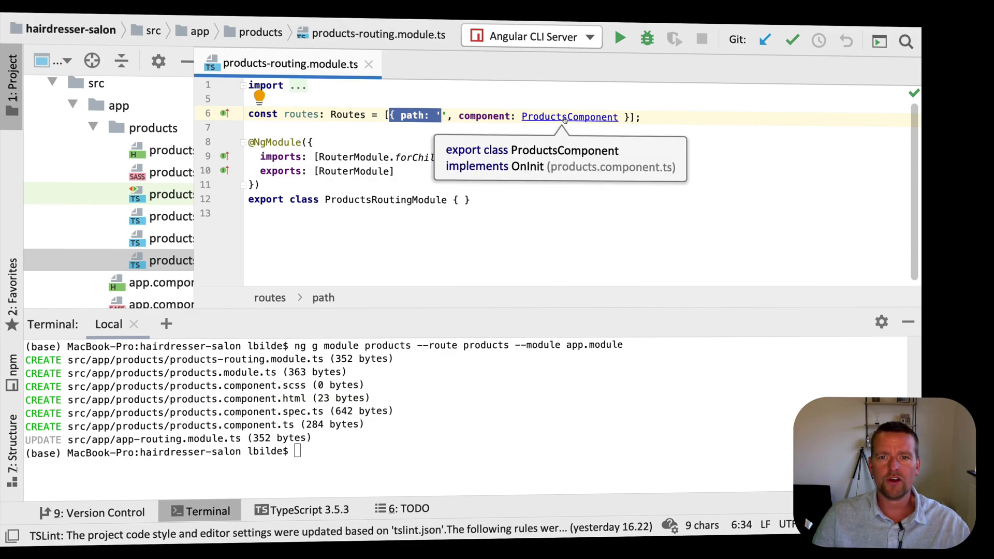
mouse_move(194, 163)
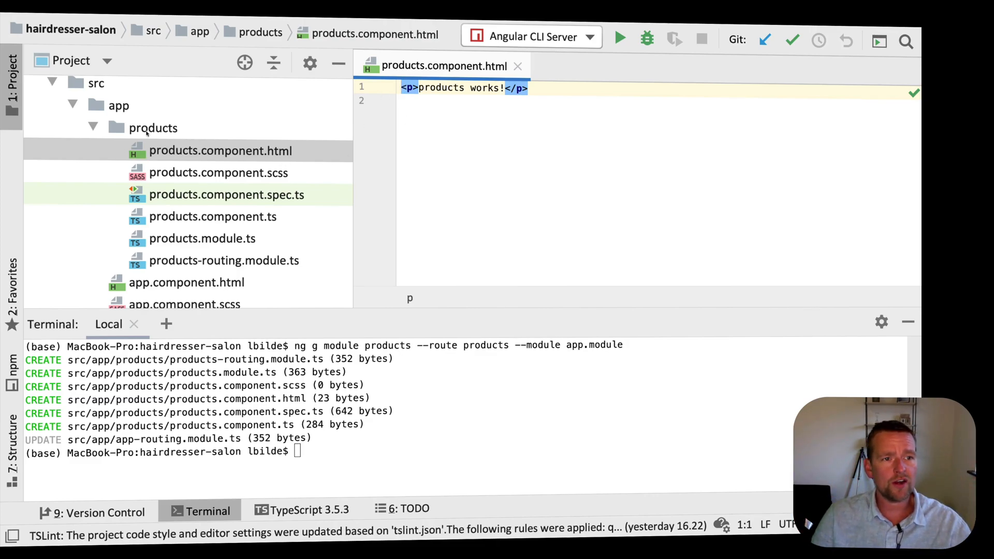
- Create a shared directory under products containing a new product.ts TypeScript file
right_click(154, 128)
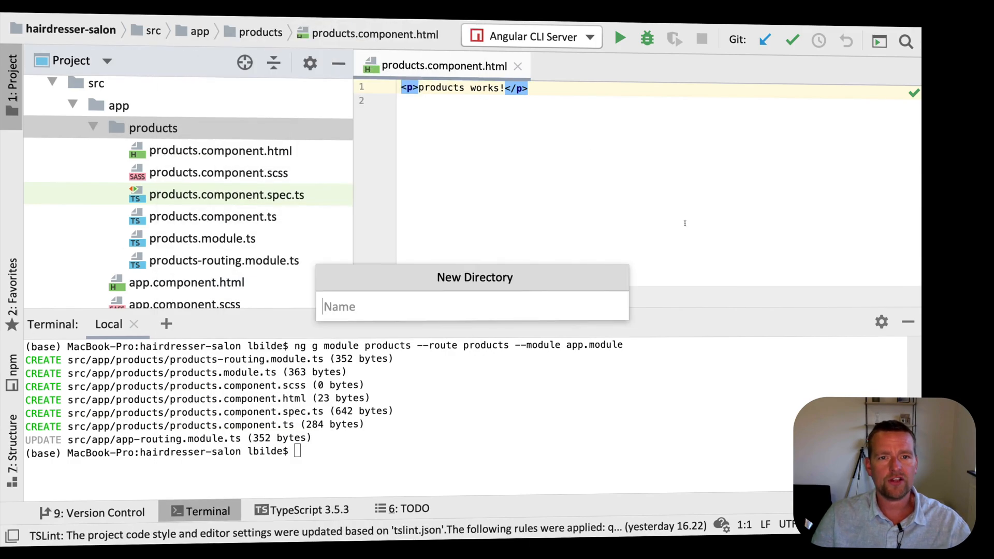
text(sha)
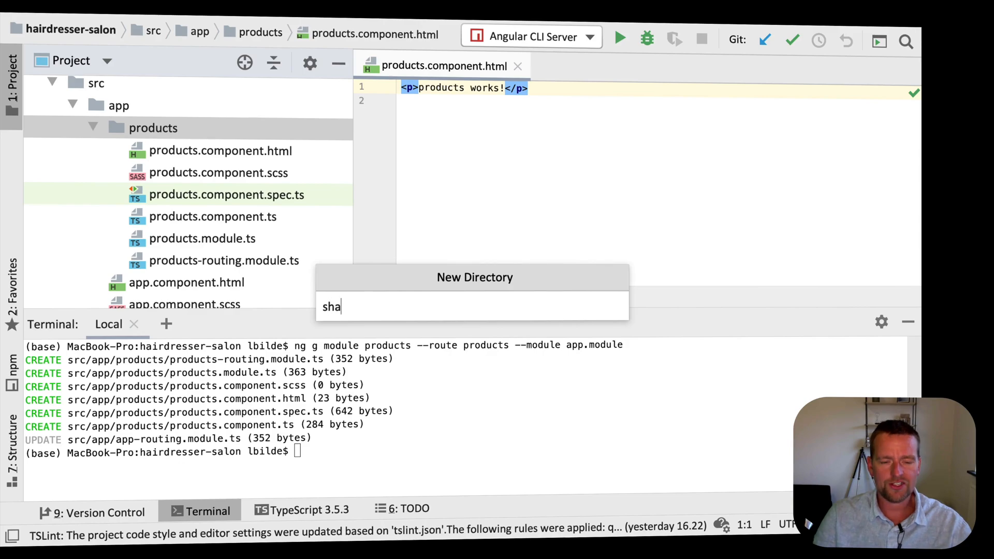
key(Enter)
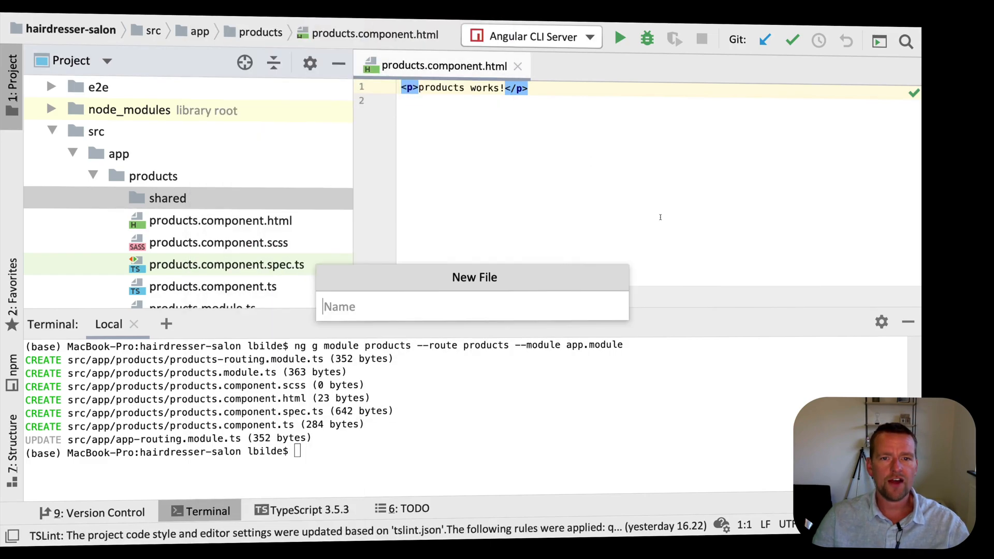
text(product)
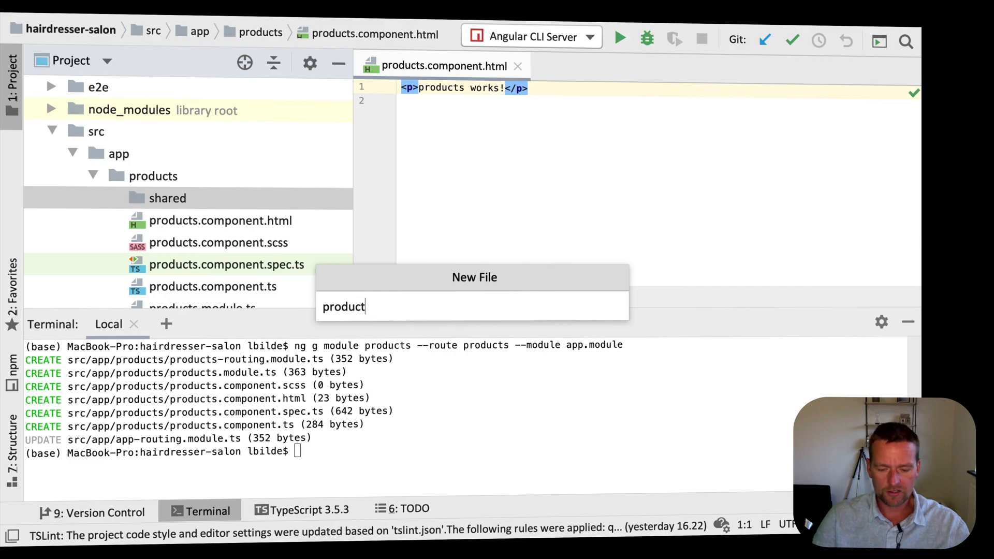
key(Enter)
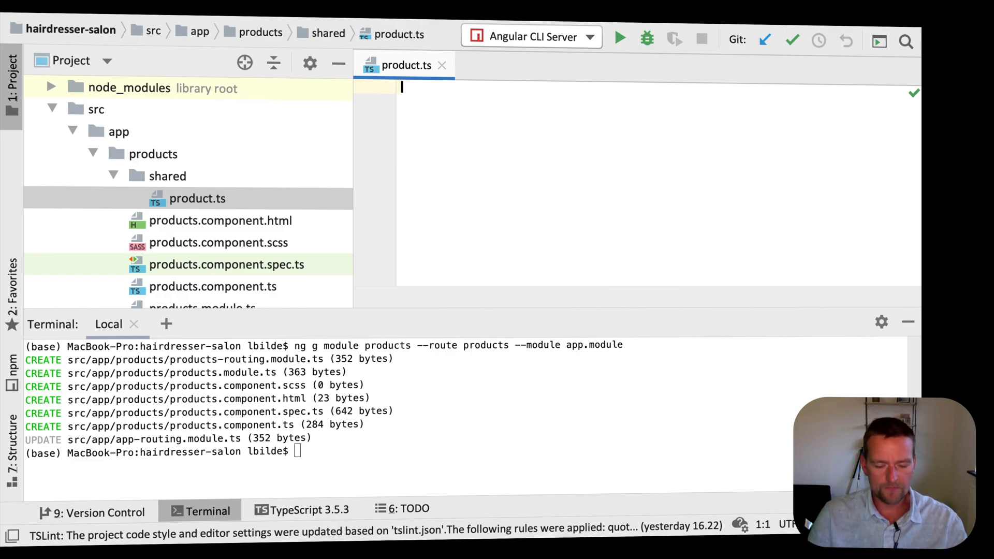
- Write an exported Product interface with name: string and price: number
text(export)
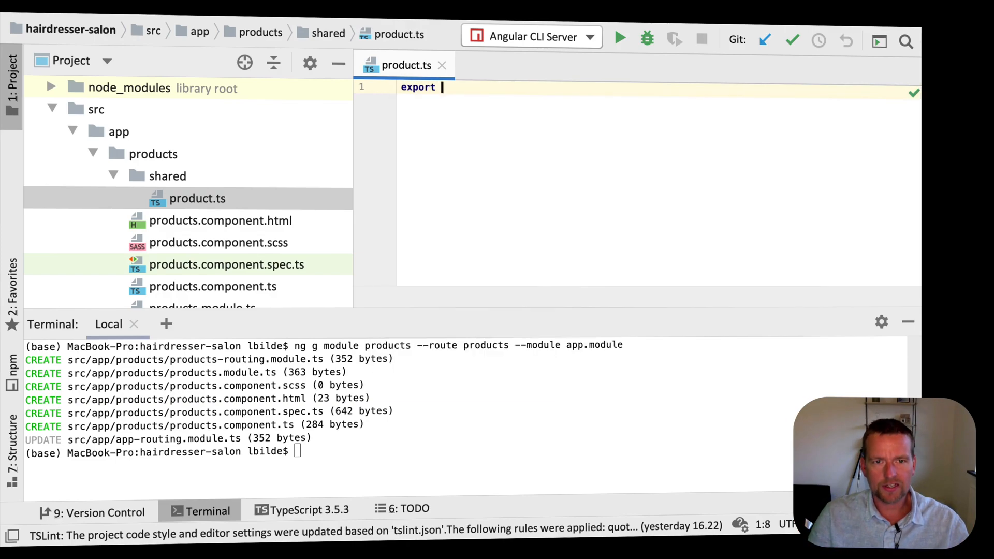
text(interface Product {)
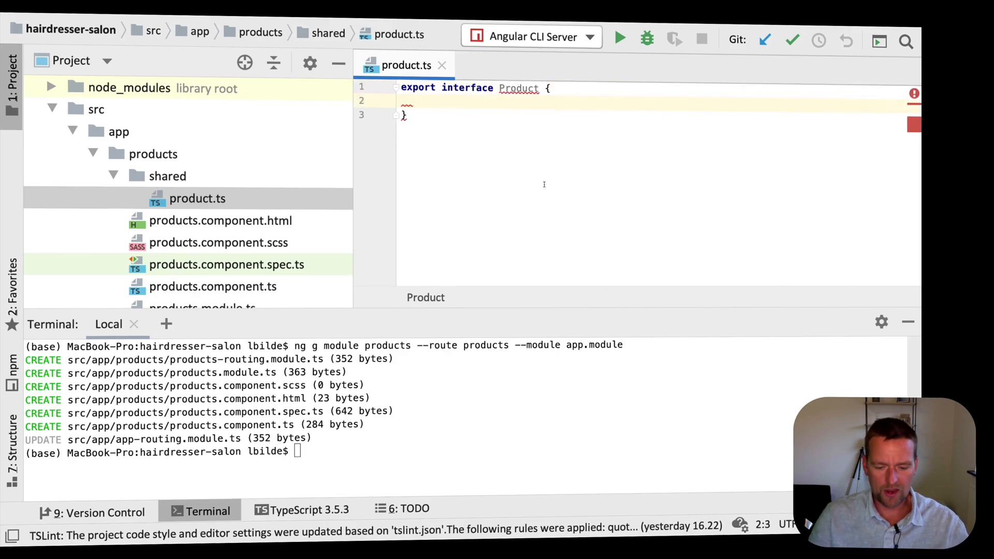
text(name:)
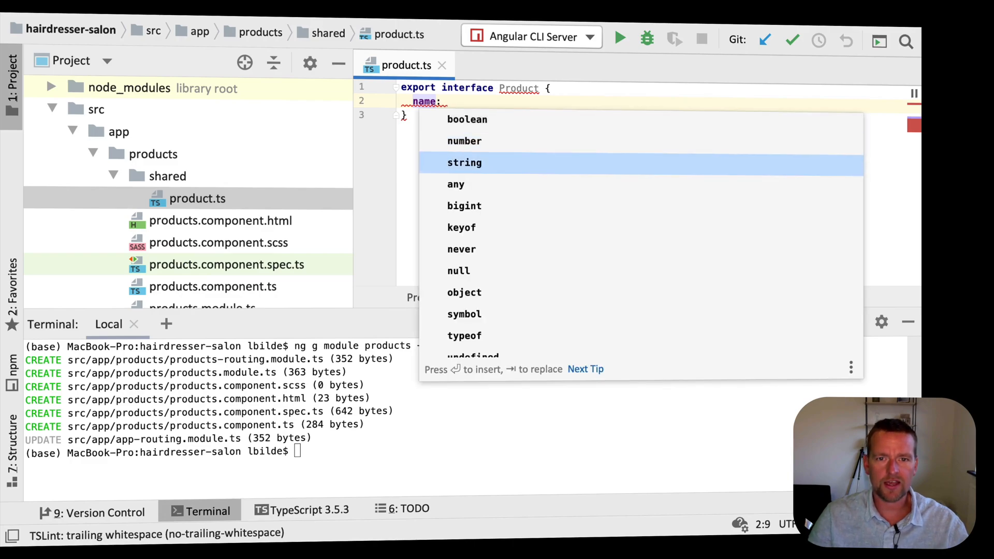
key(Enter)
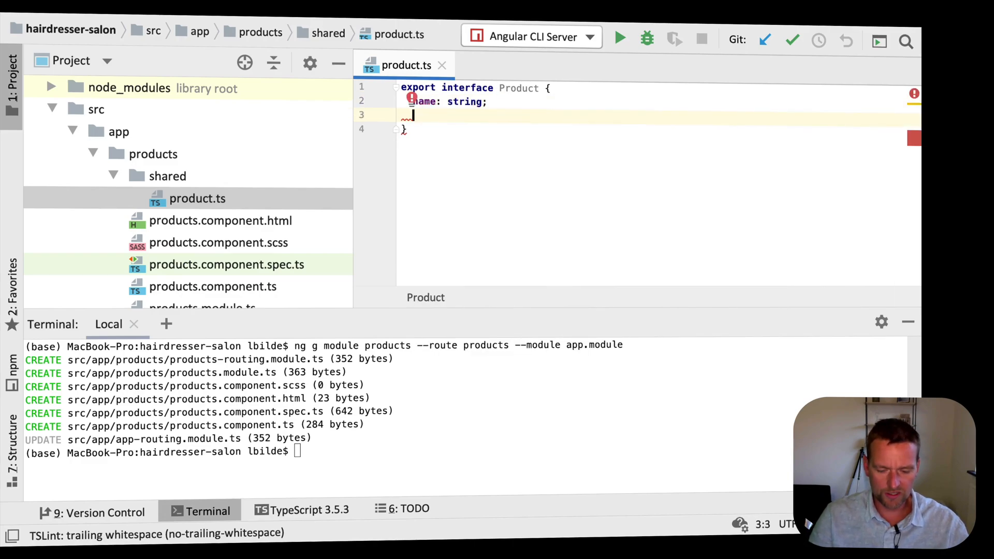
text(price: number;)
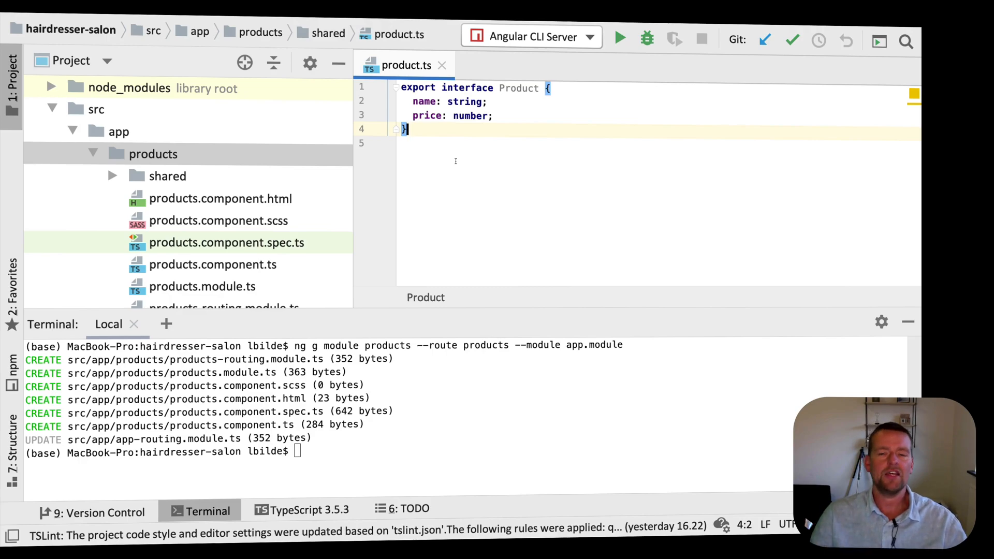
mouse_move(481, 192)
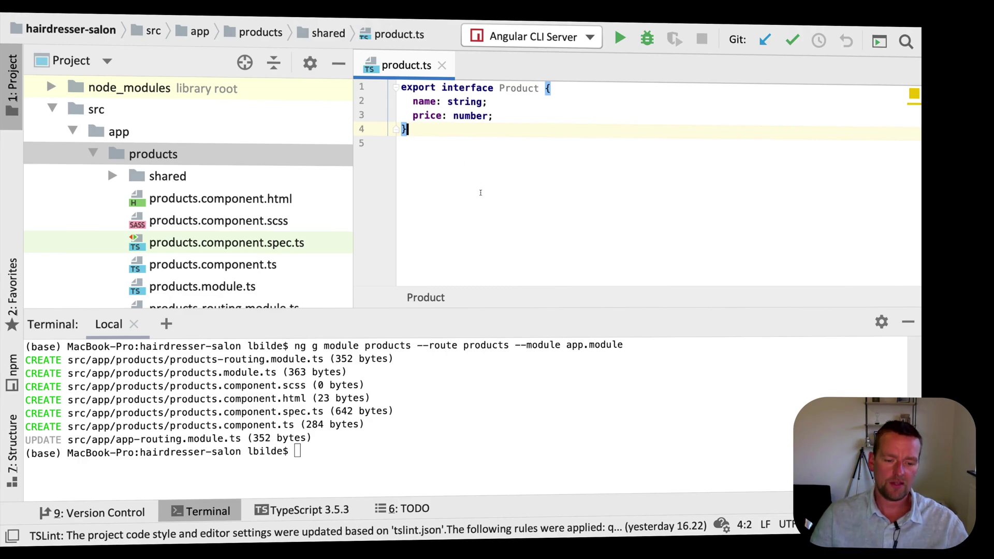
mouse_move(231, 173)
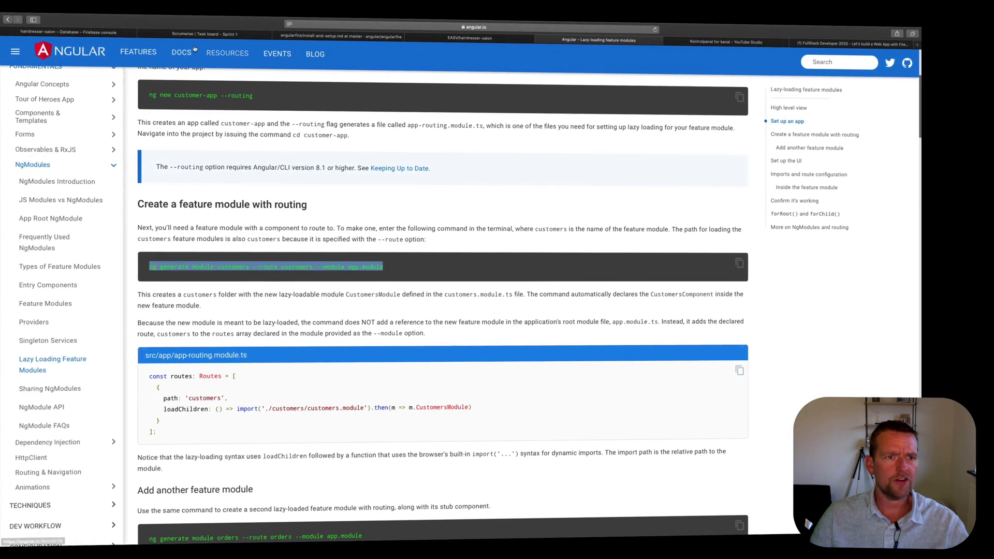
- Log 1 hour used on Create Products Module and drag its card to Done
click(196, 34)
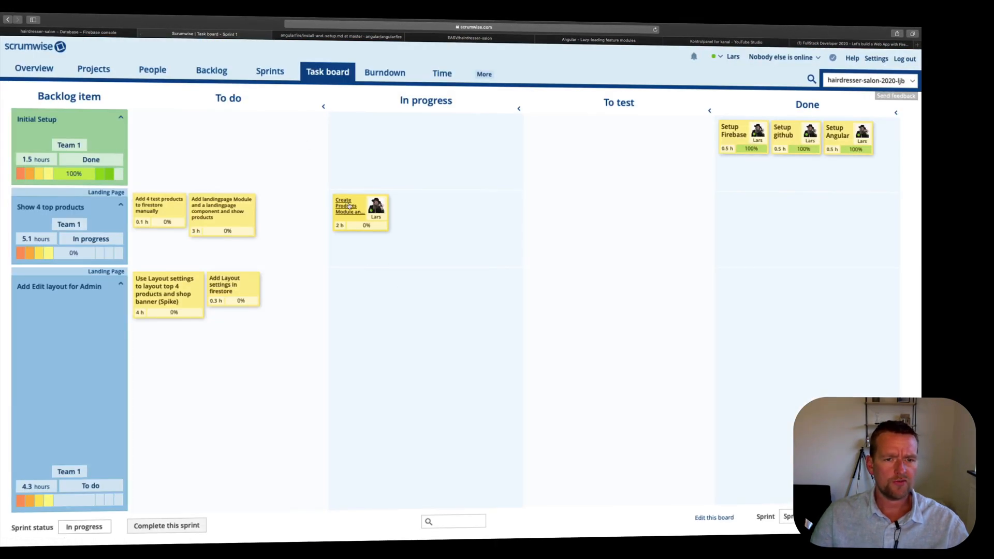
click(348, 206)
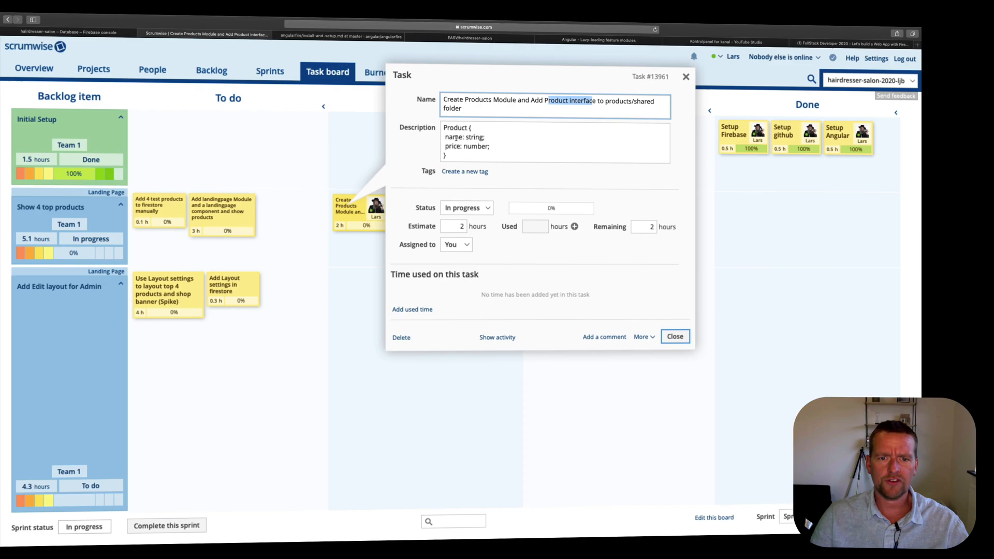
click(574, 226)
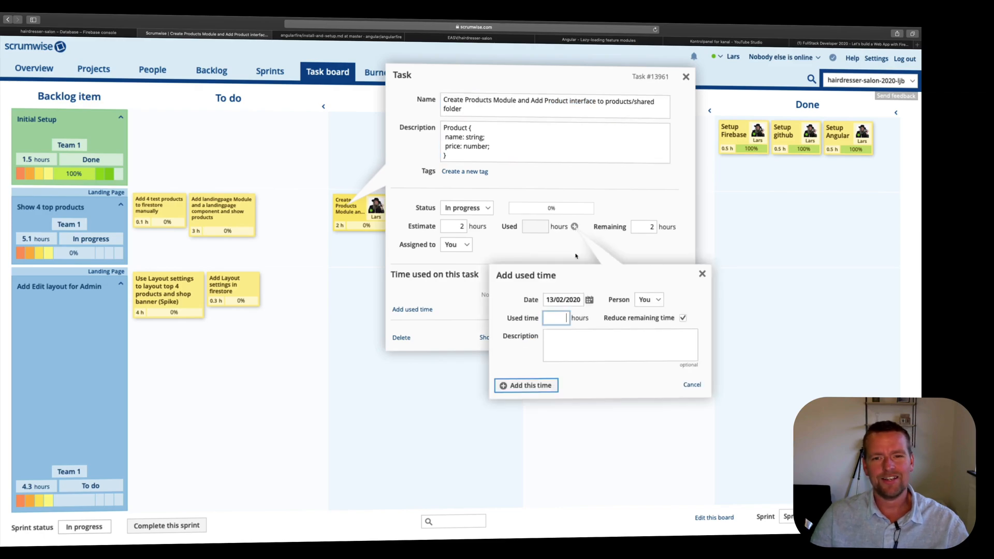
text(1)
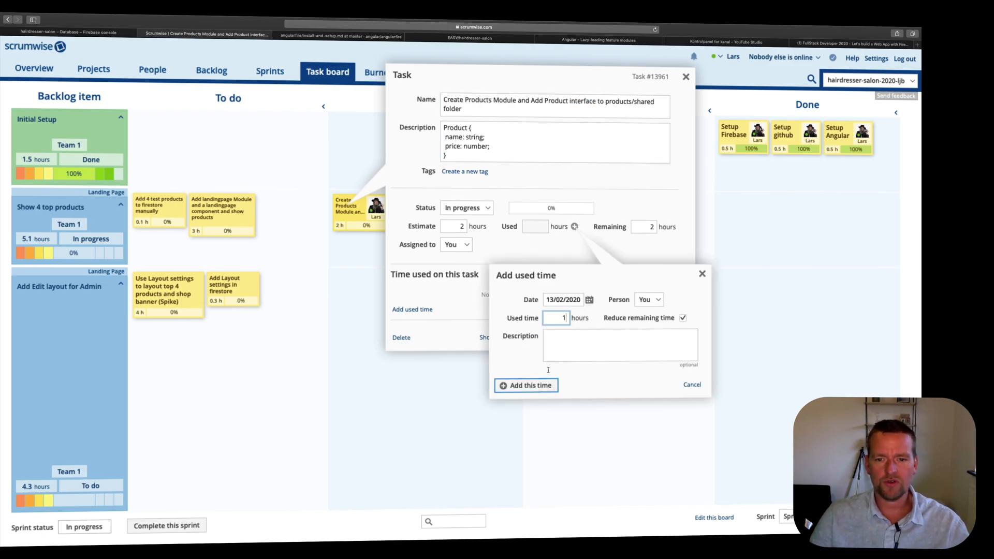
click(526, 385)
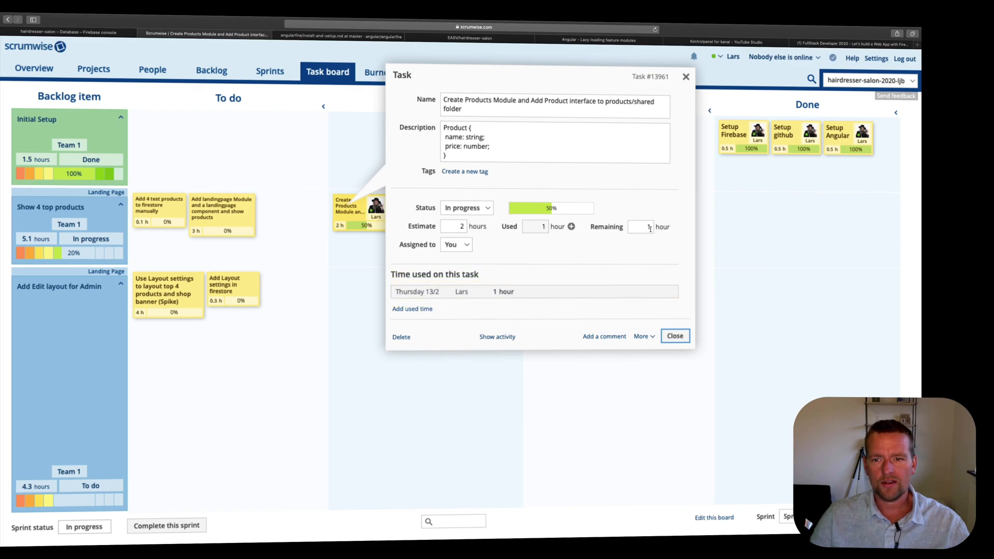
click(675, 336)
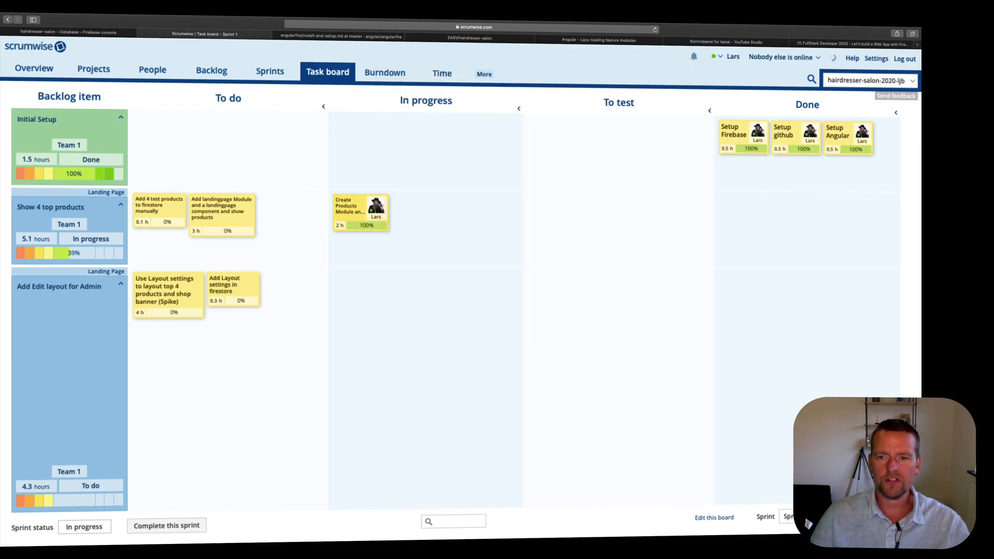
drag(361, 212, 745, 214)
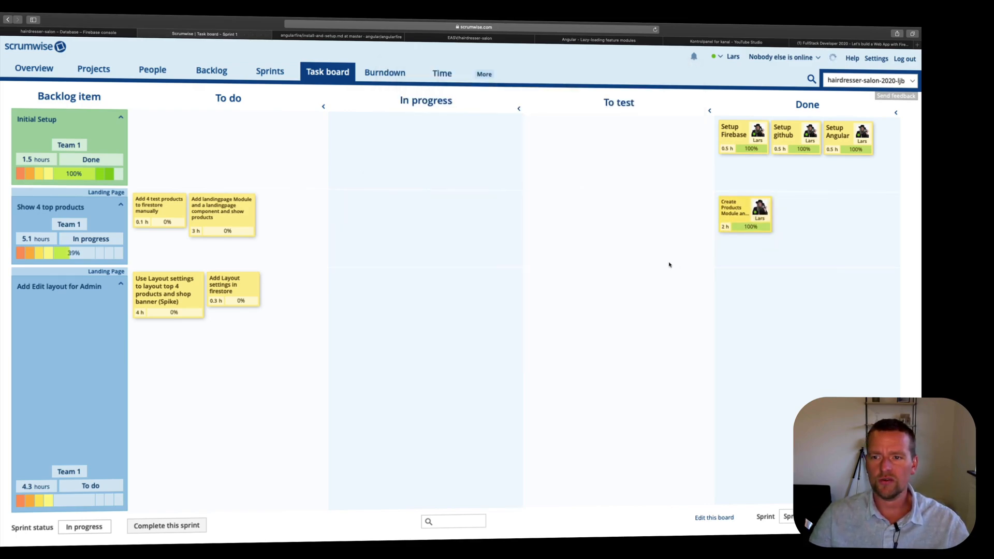
mouse_move(307, 238)
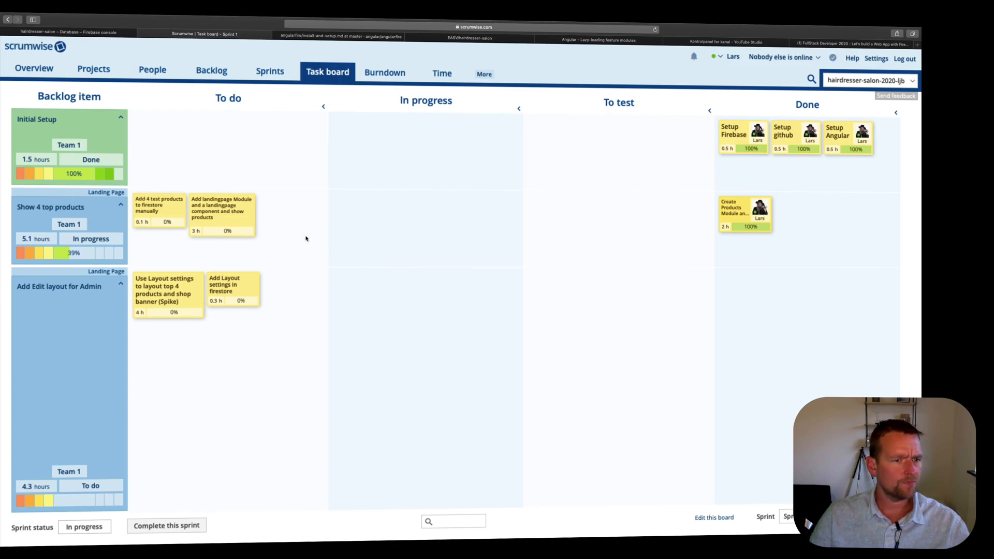
mouse_move(450, 241)
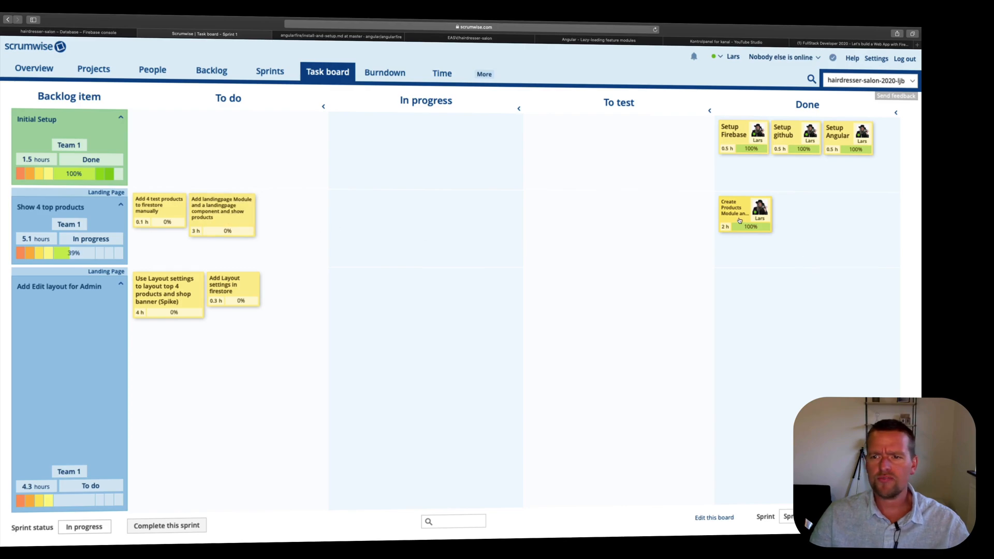
mouse_move(602, 275)
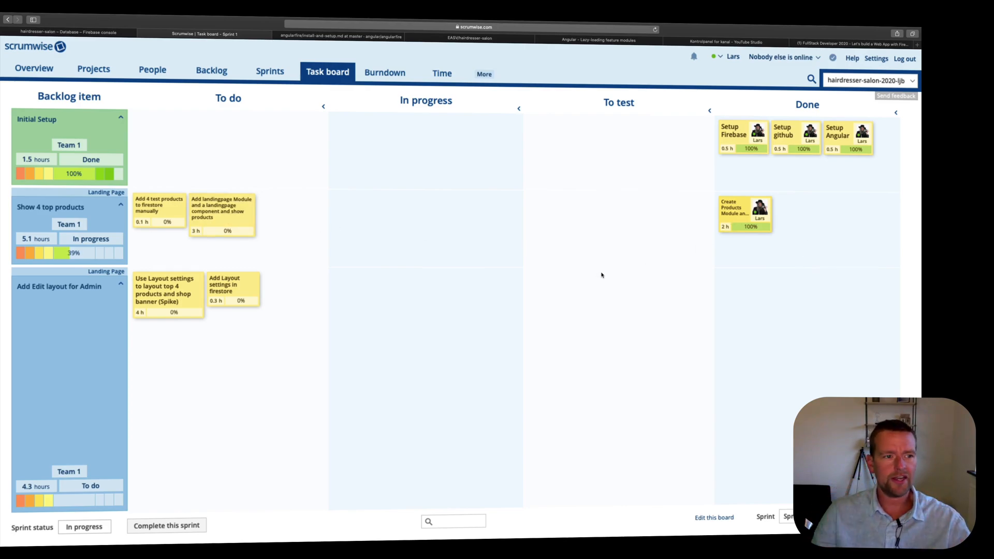
mouse_move(147, 479)
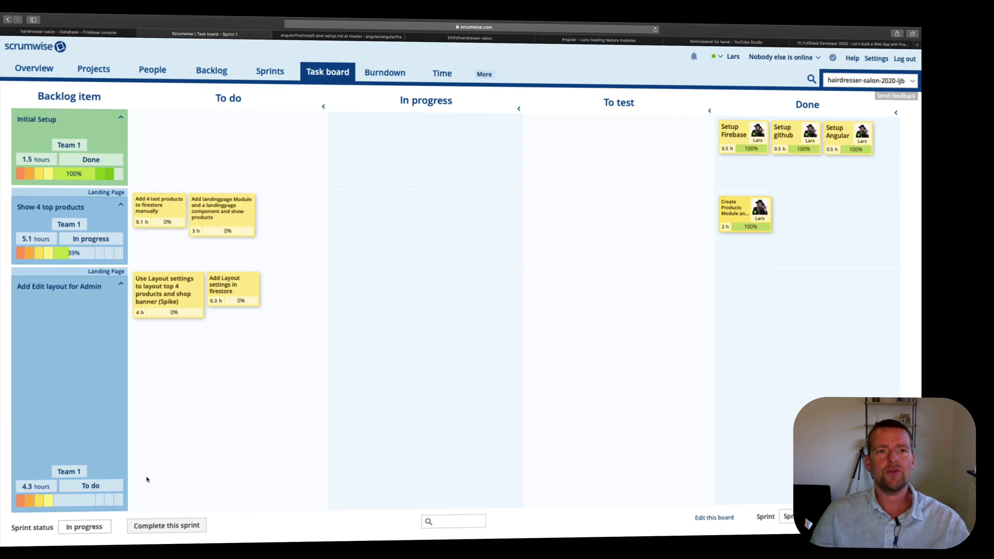
click(212, 71)
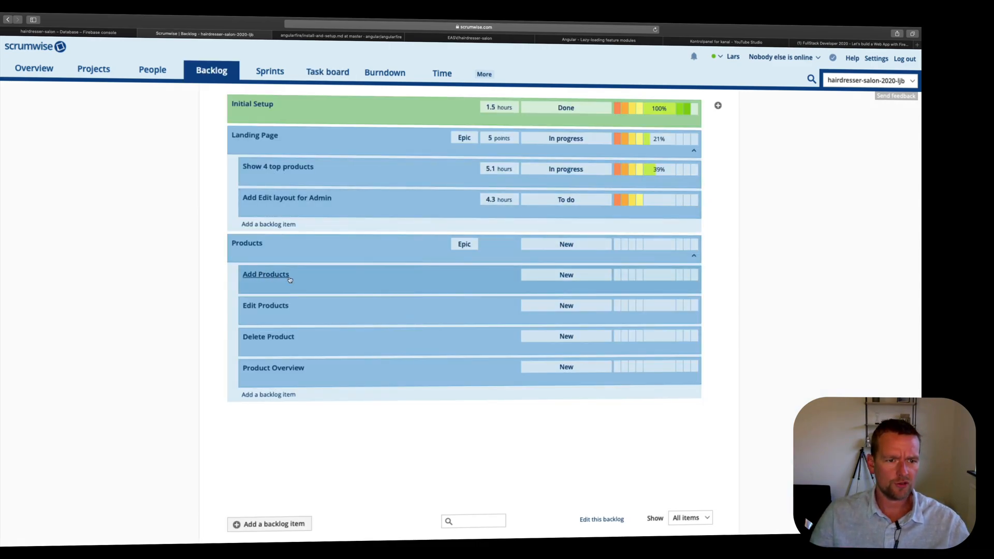
mouse_move(344, 242)
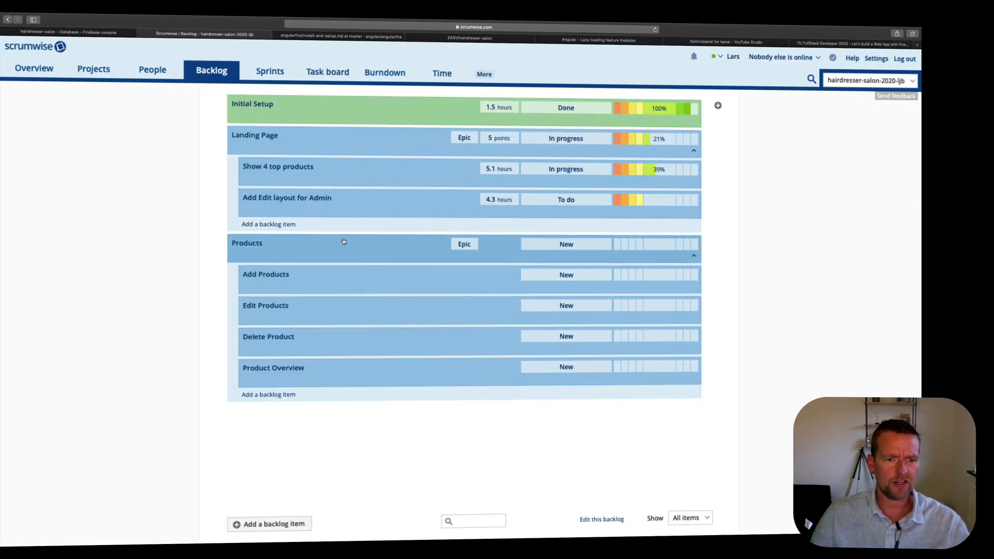
mouse_move(371, 348)
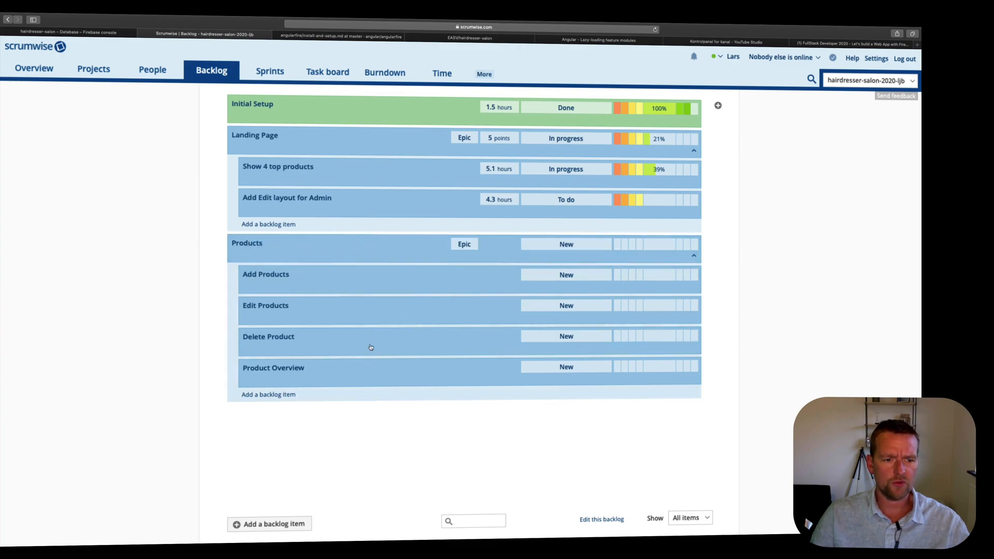
click(270, 71)
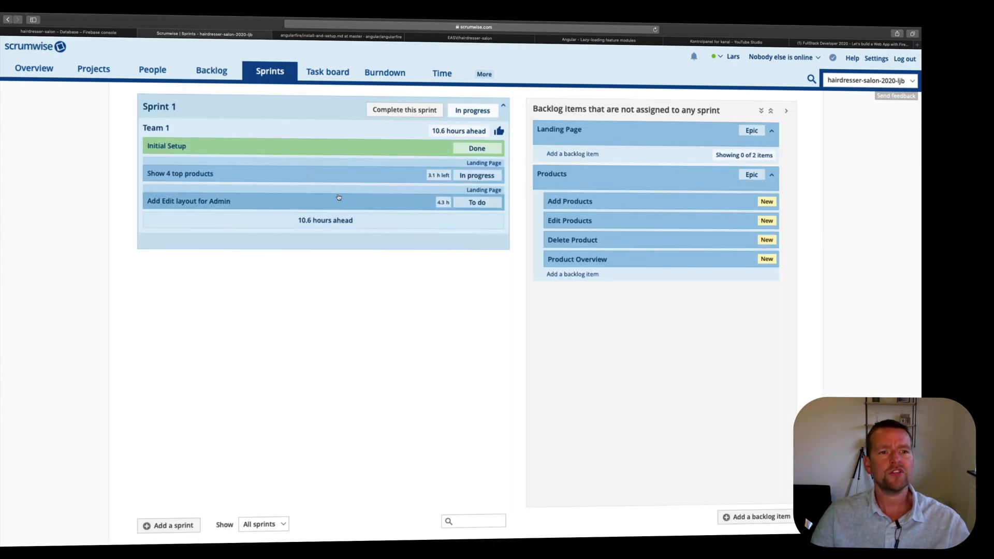
click(327, 72)
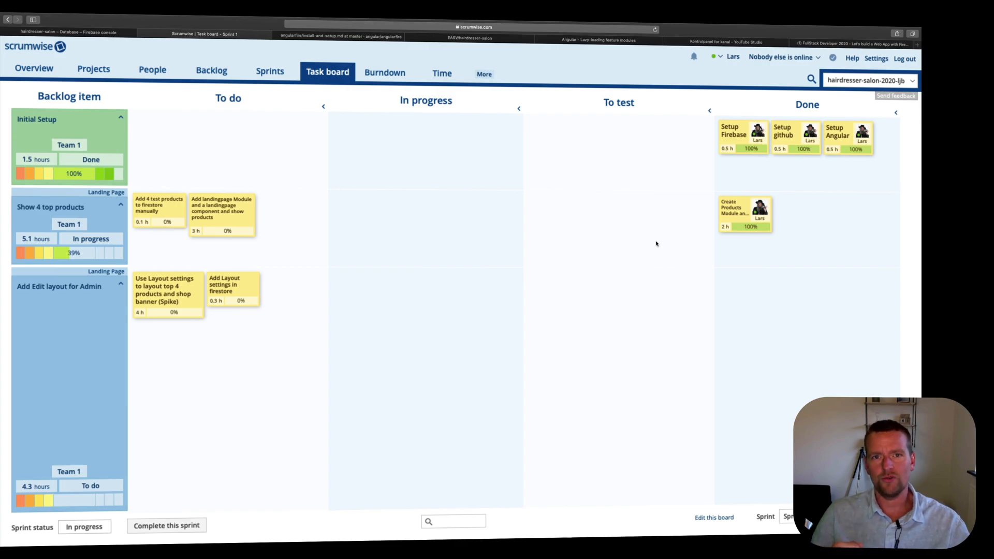
mouse_move(531, 238)
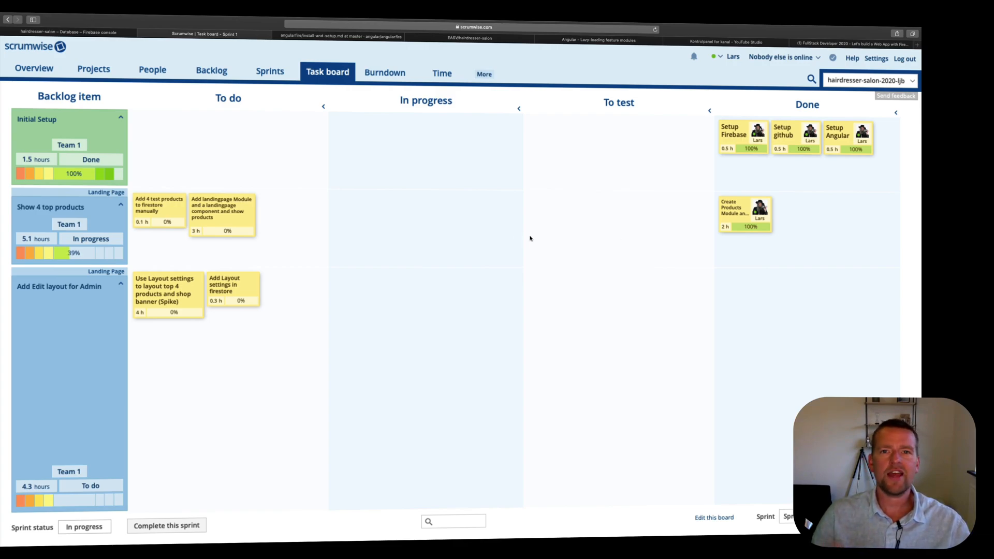